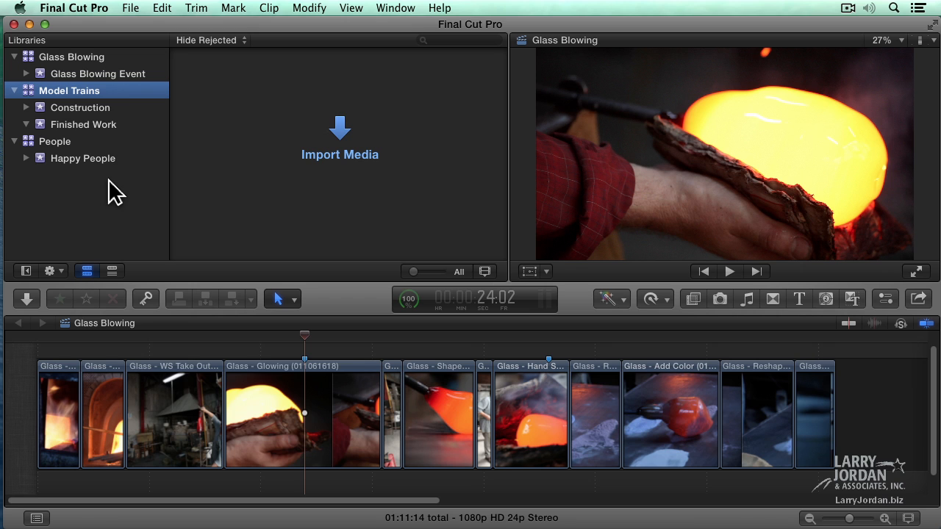
mouse_move(125, 99)
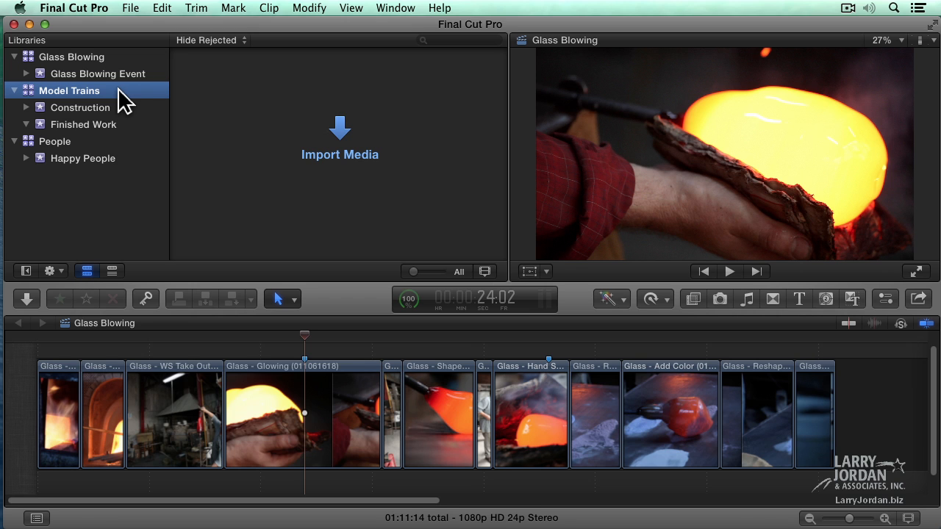
mouse_move(119, 134)
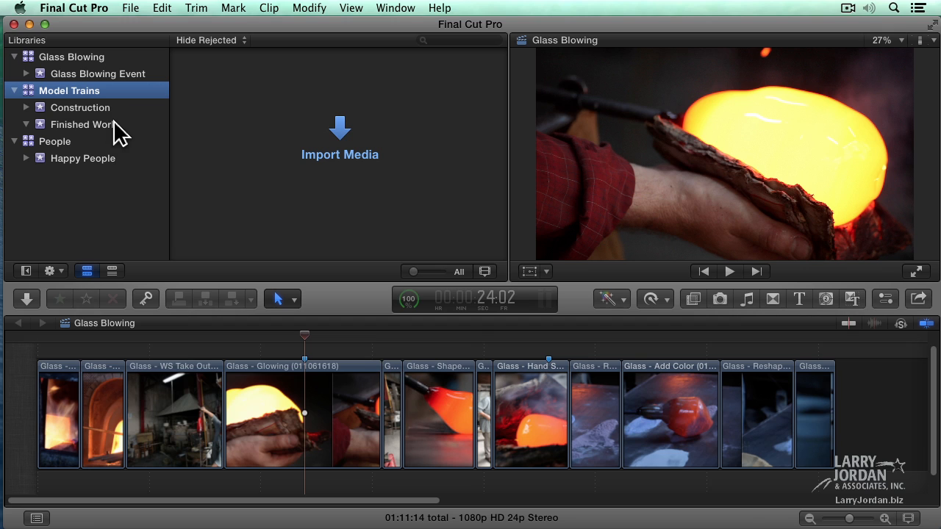
mouse_move(80, 158)
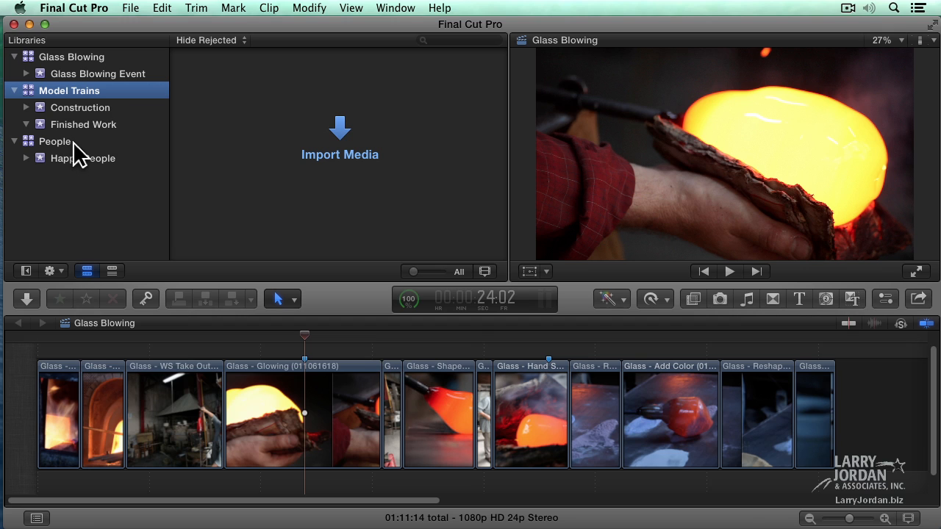
- Select the People library in the Libraries sidebar
left_click(55, 141)
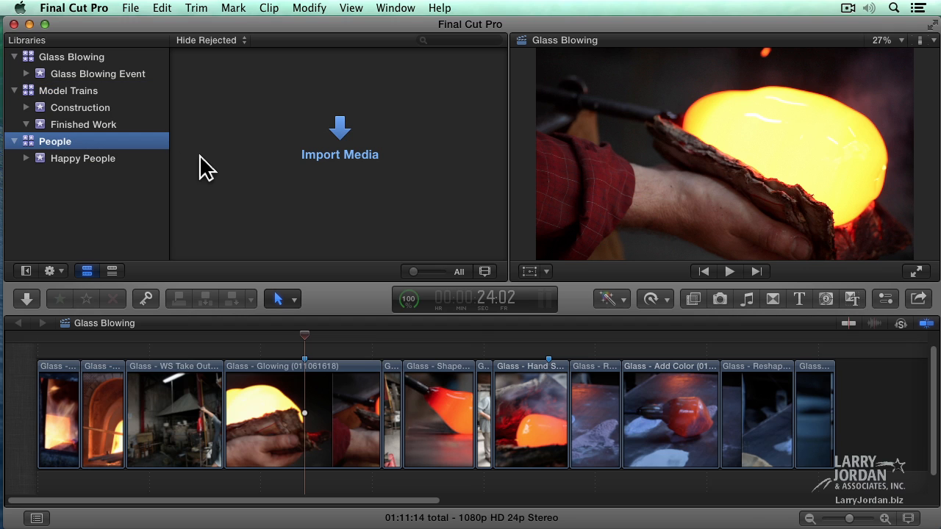
mouse_move(339, 138)
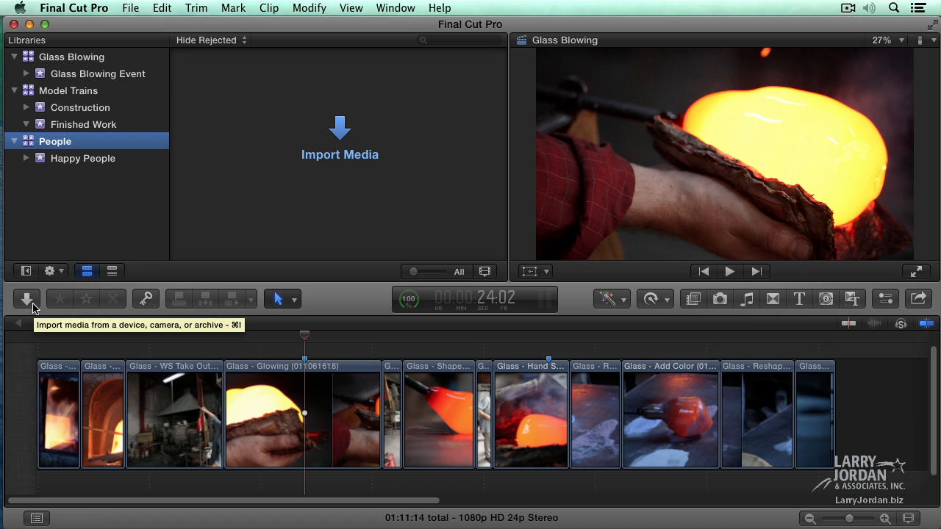
- Open the File menu to reach the Import commands
left_click(130, 8)
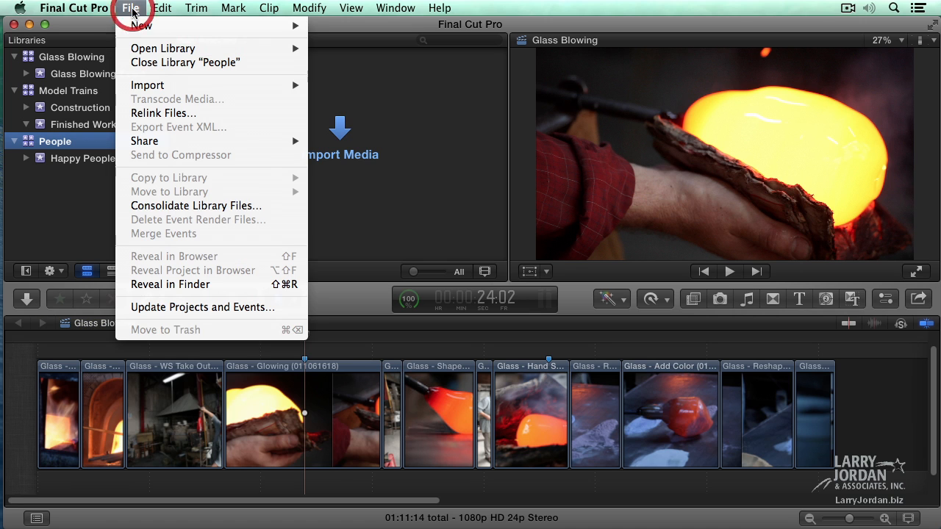
mouse_move(147, 84)
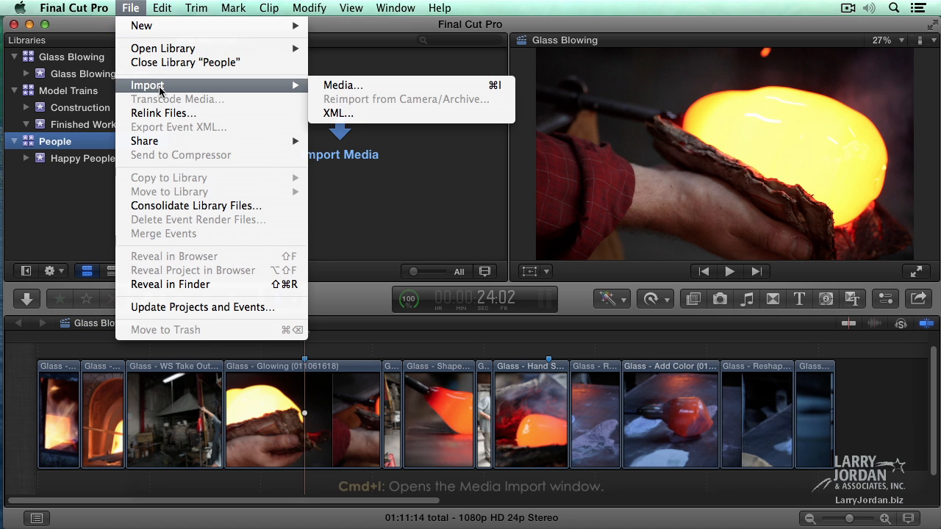
mouse_move(342, 85)
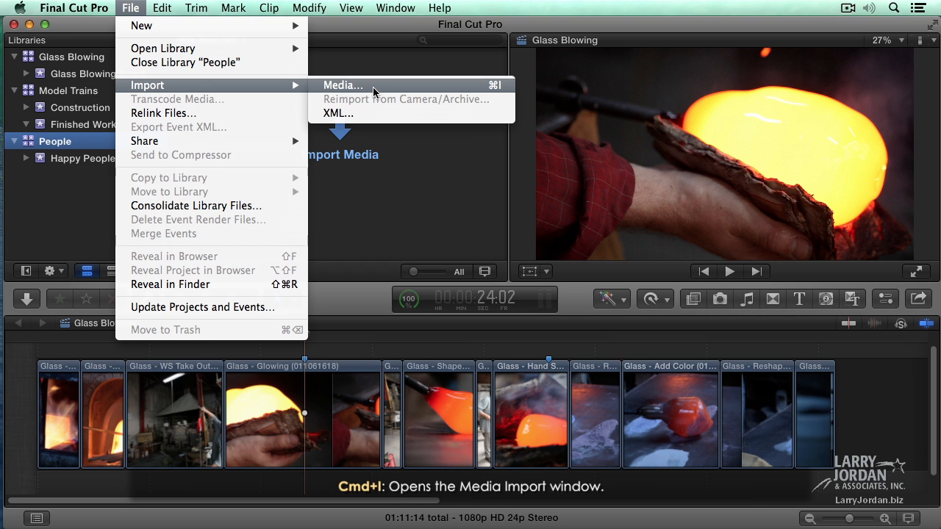
mouse_move(452, 92)
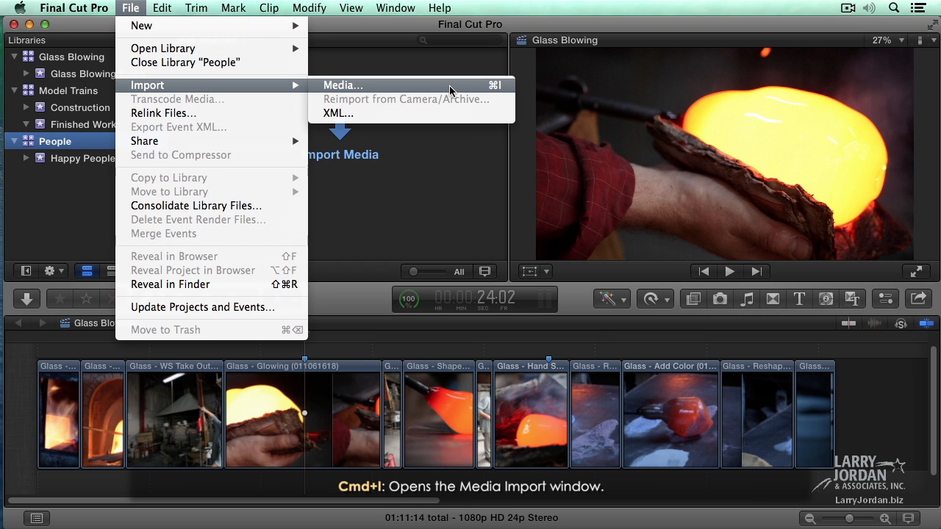
- Choose File > Import > Media and scroll the 2nd Drive RAID list to Media Samples
left_click(342, 85)
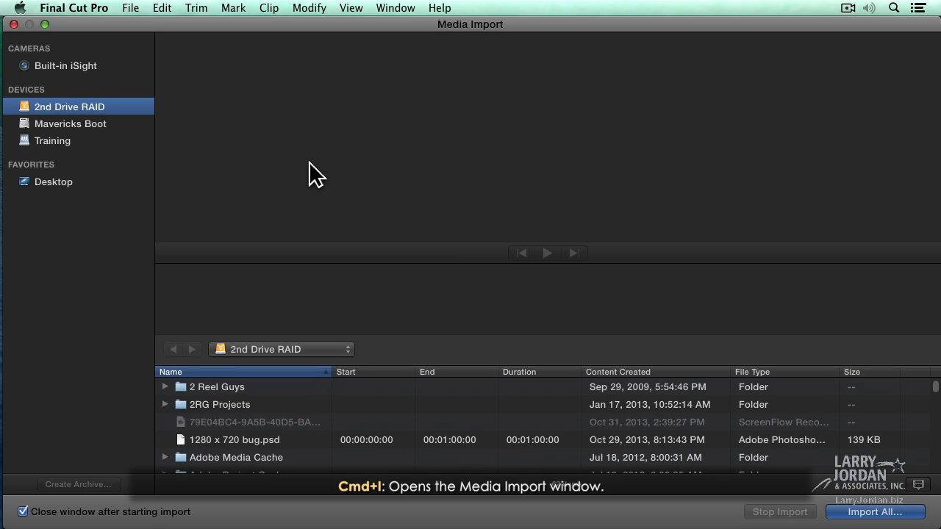
mouse_move(92, 106)
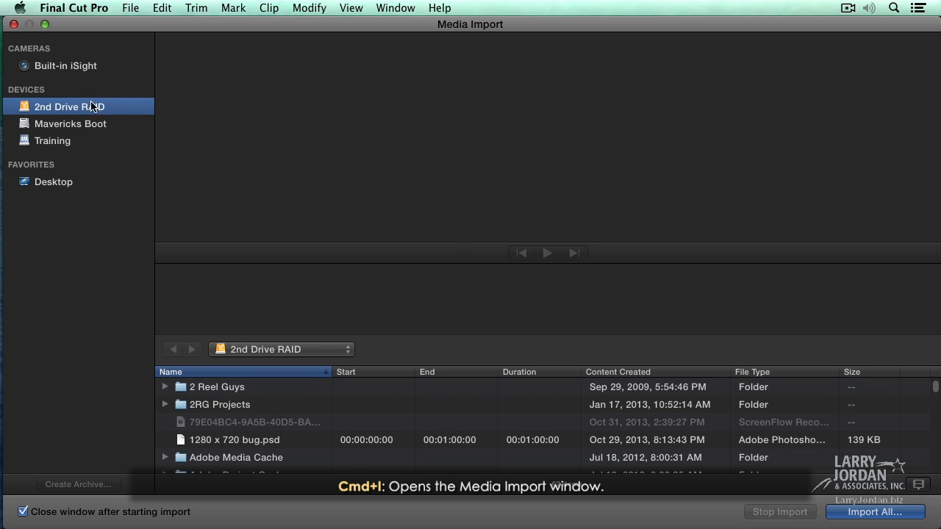
mouse_move(85, 166)
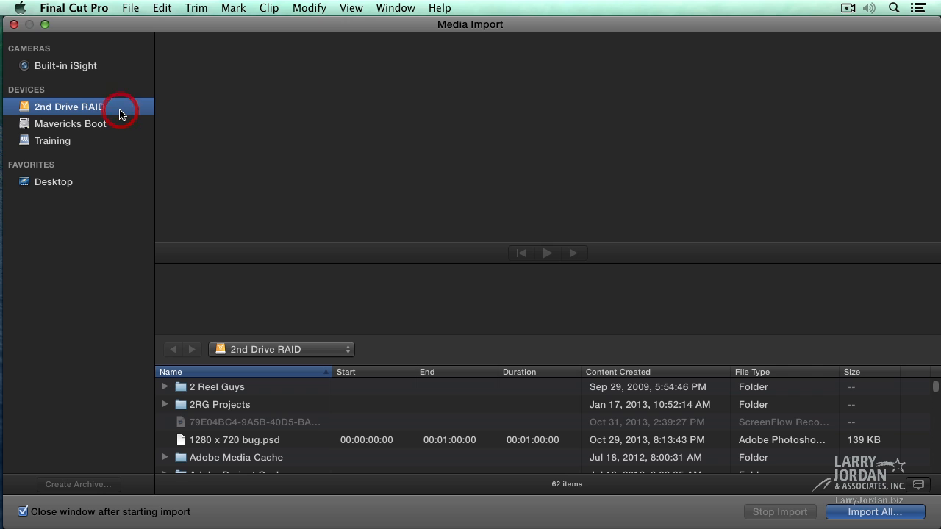
mouse_move(252, 428)
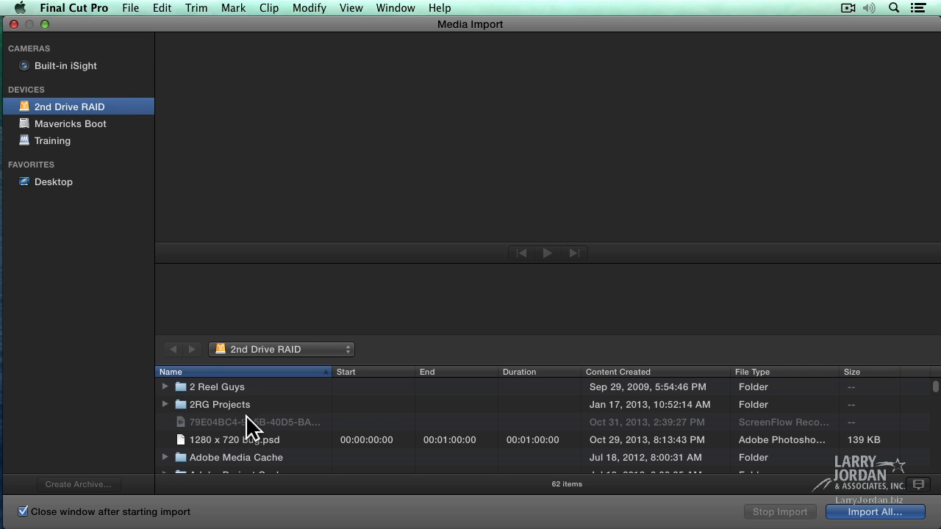
scroll("down", 3)
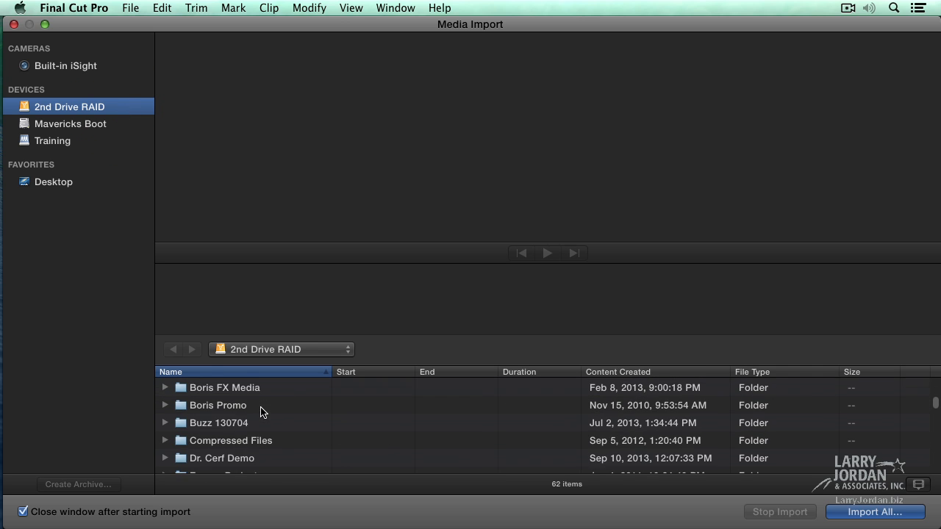
scroll("down", 3)
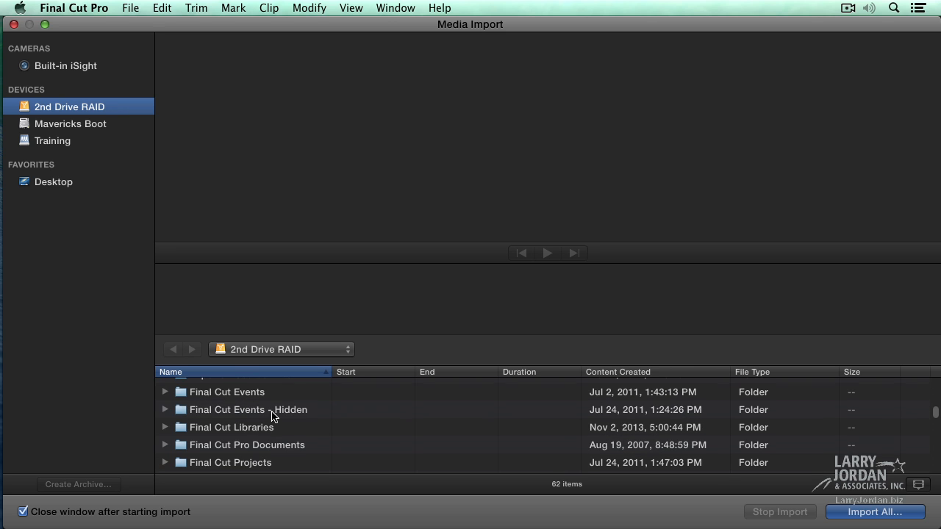
scroll("down", 3)
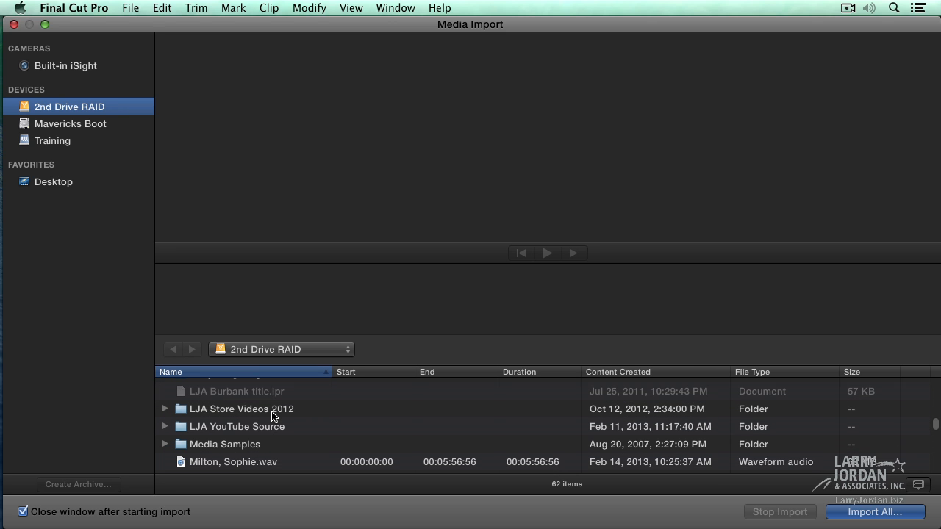
scroll("down", 3)
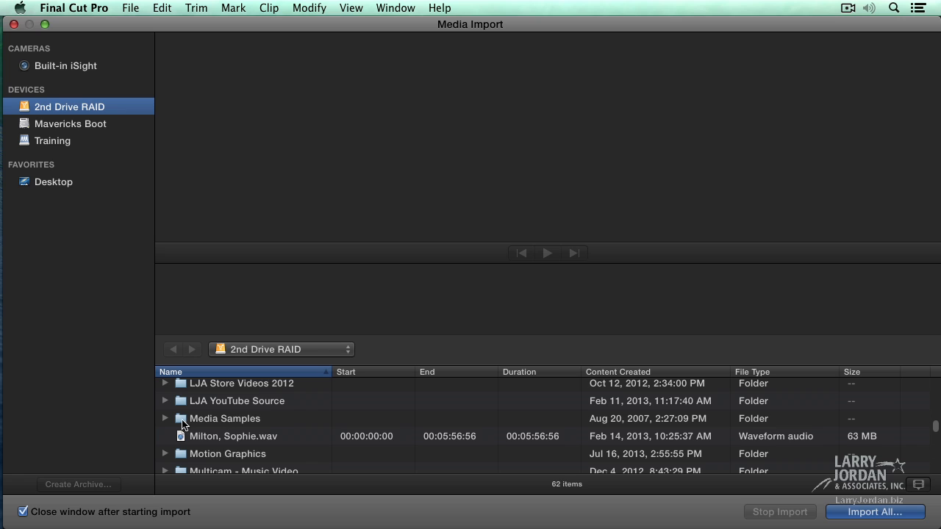
- Add Media Samples to Favorites and open that favorite to list its 35 items
left_click(225, 418)
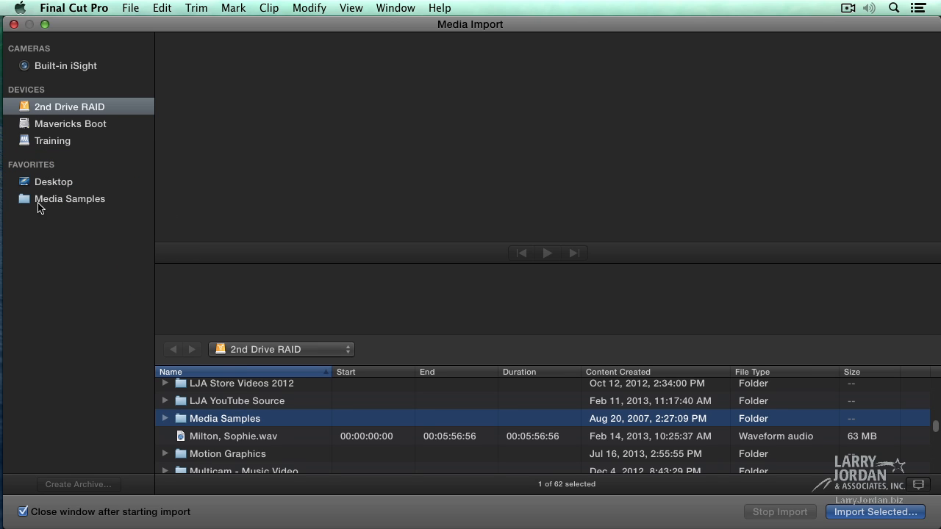
mouse_move(26, 116)
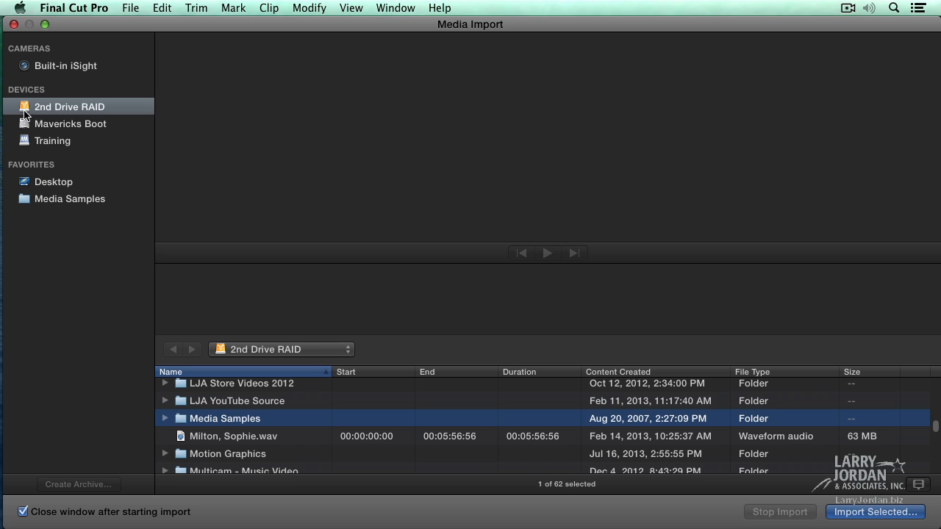
mouse_move(28, 207)
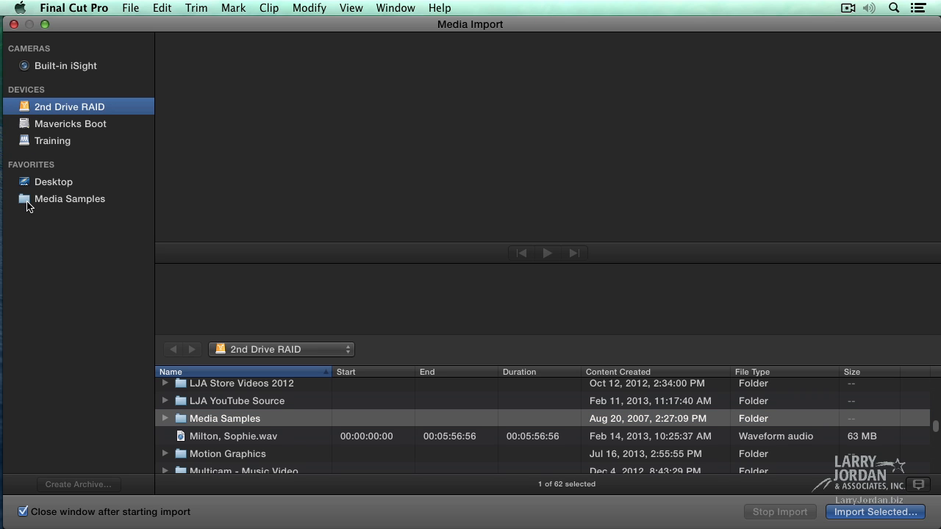
left_click(71, 123)
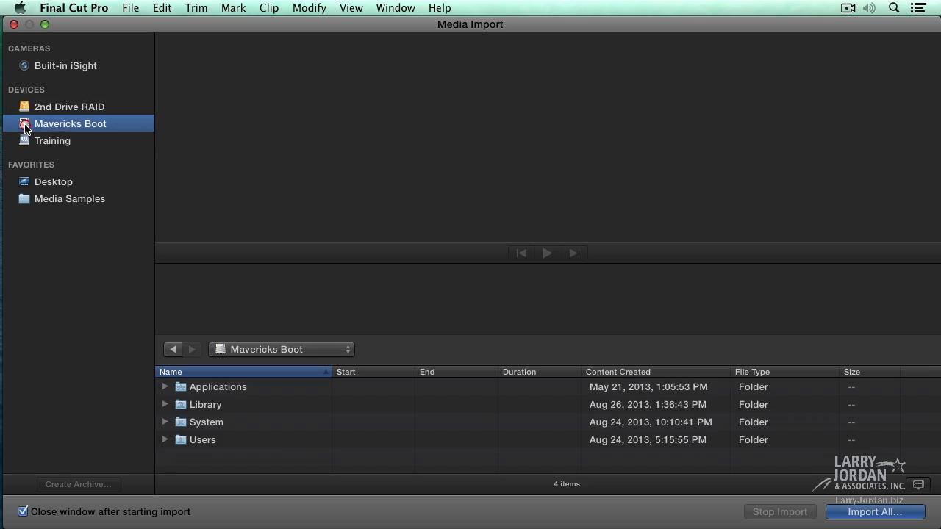
mouse_move(26, 208)
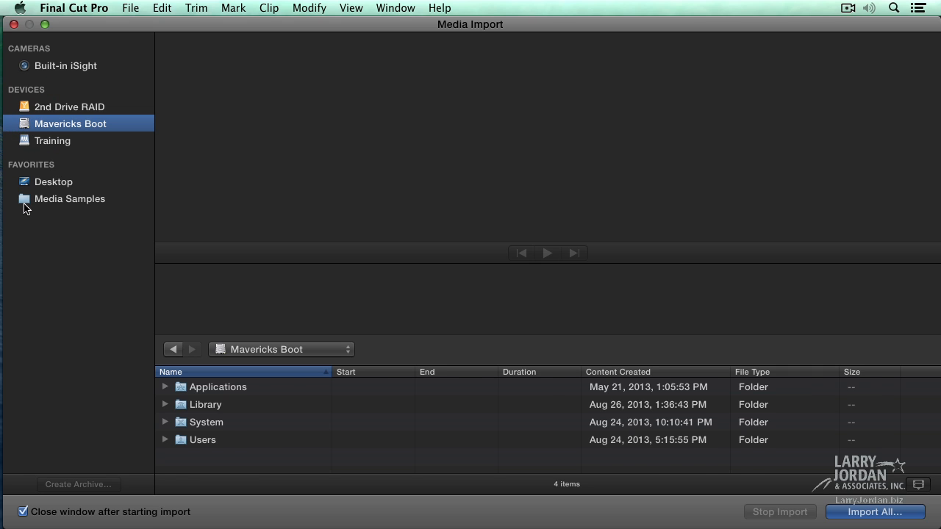
left_click(70, 199)
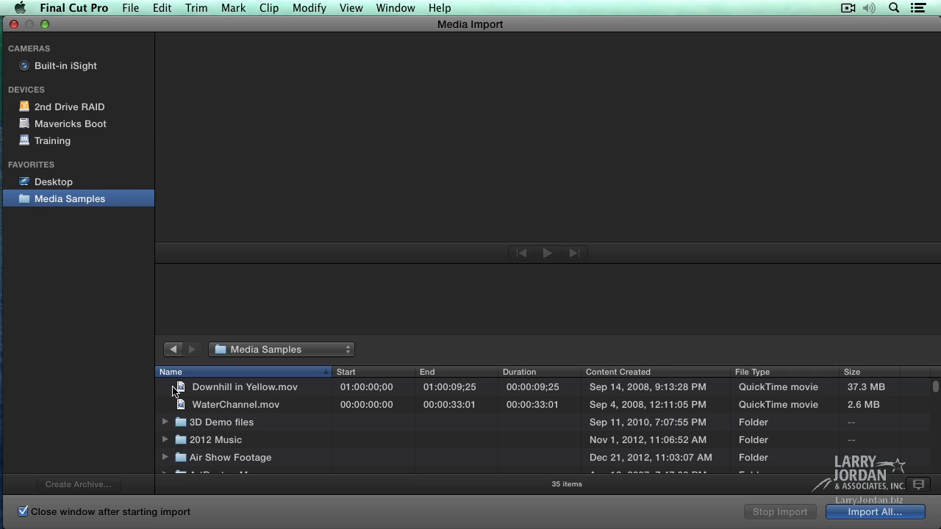
mouse_move(298, 413)
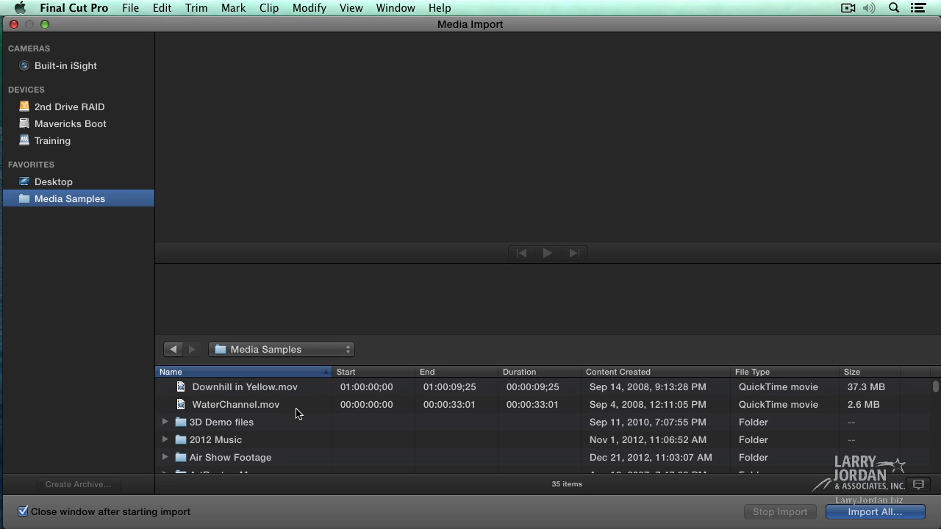
- Expand Pond5 clips > People and select Girls on Carousel to preview its filmstrip
scroll("down", 3)
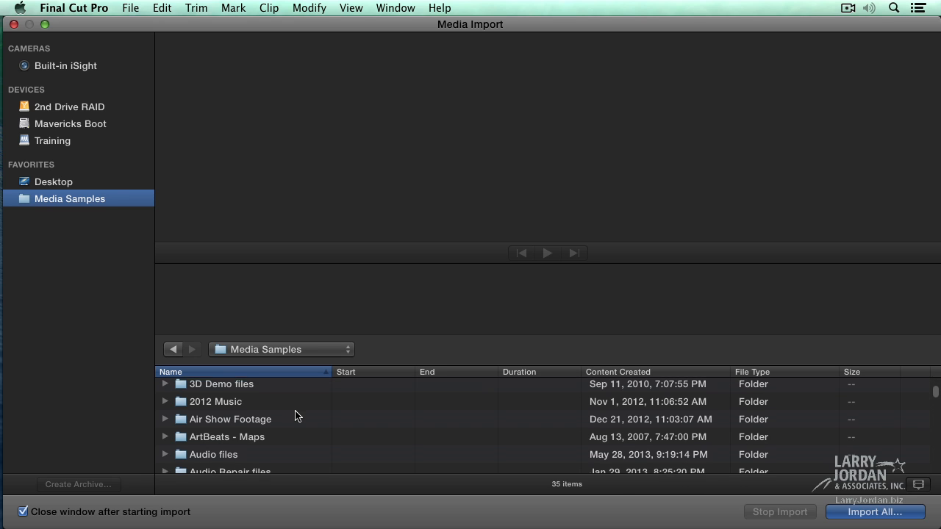
scroll("down", 3)
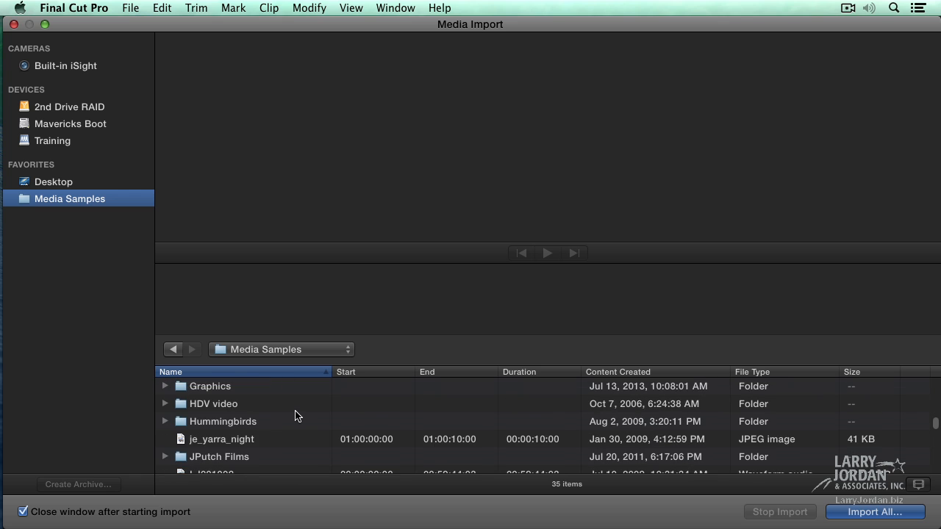
scroll("down", 3)
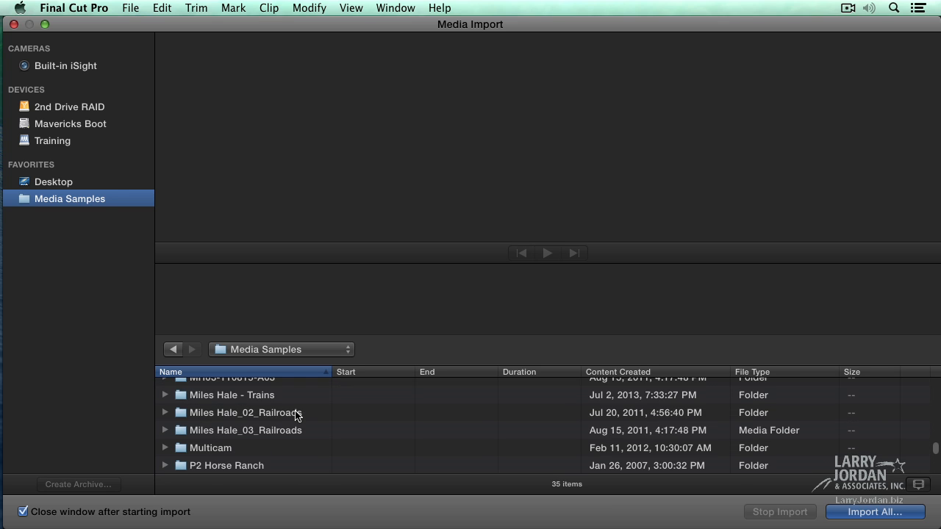
scroll("down", 3)
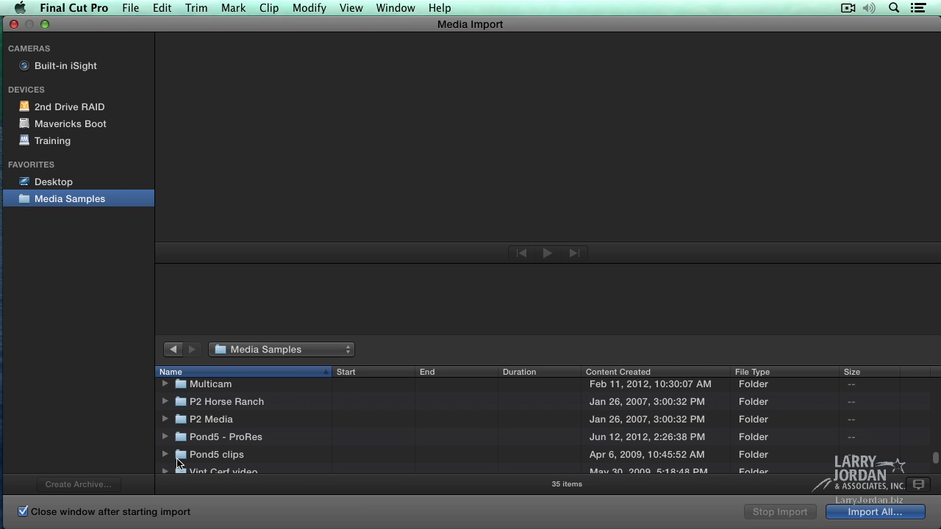
left_click(165, 454)
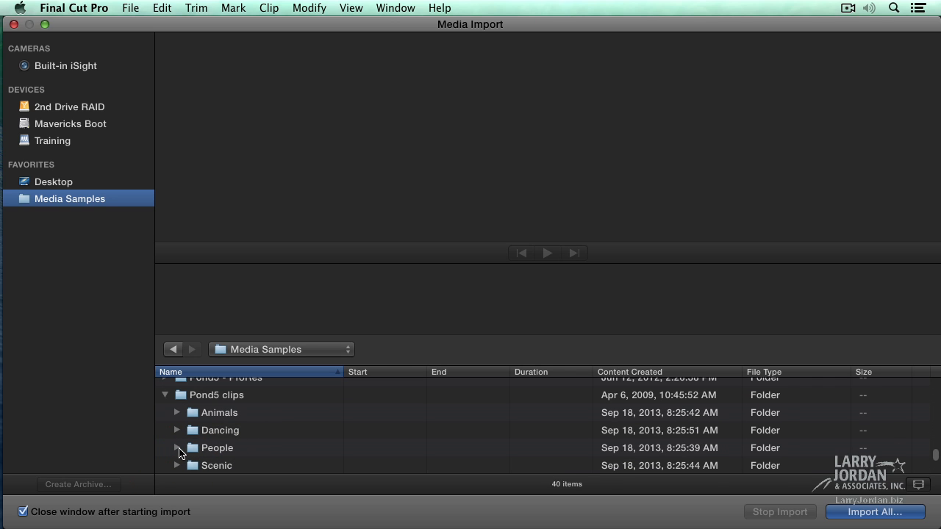
left_click(176, 447)
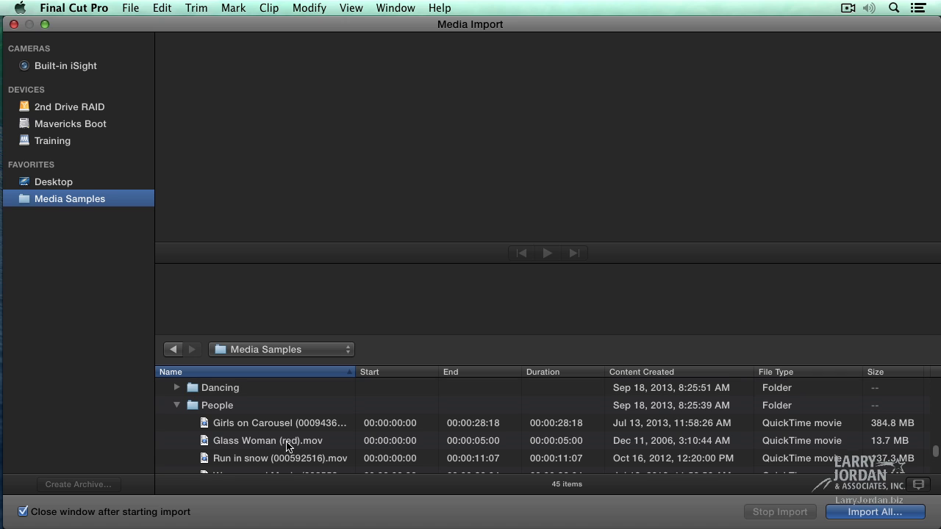
left_click(279, 422)
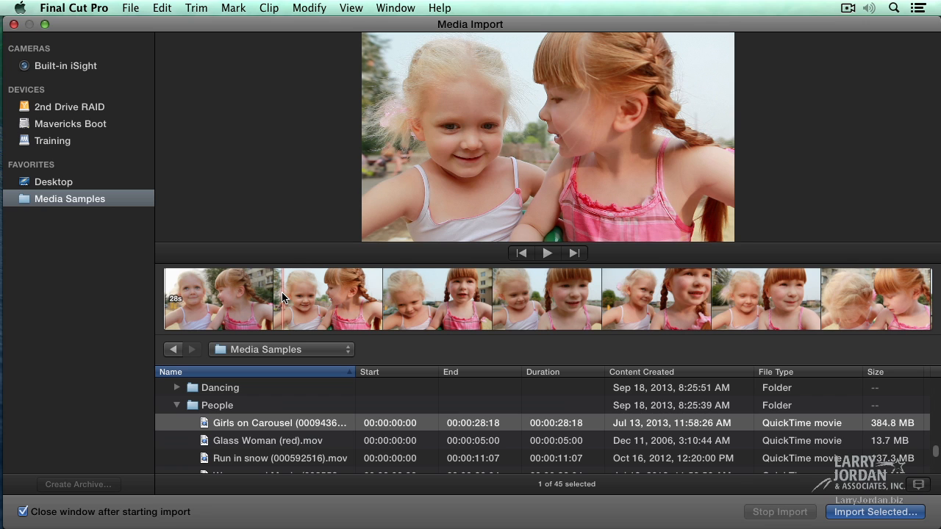
mouse_move(282, 307)
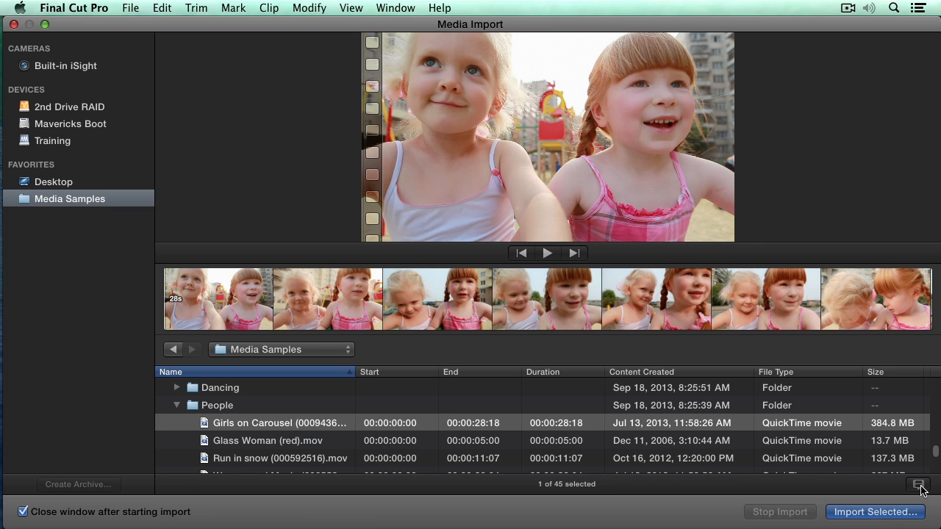
left_click(917, 485)
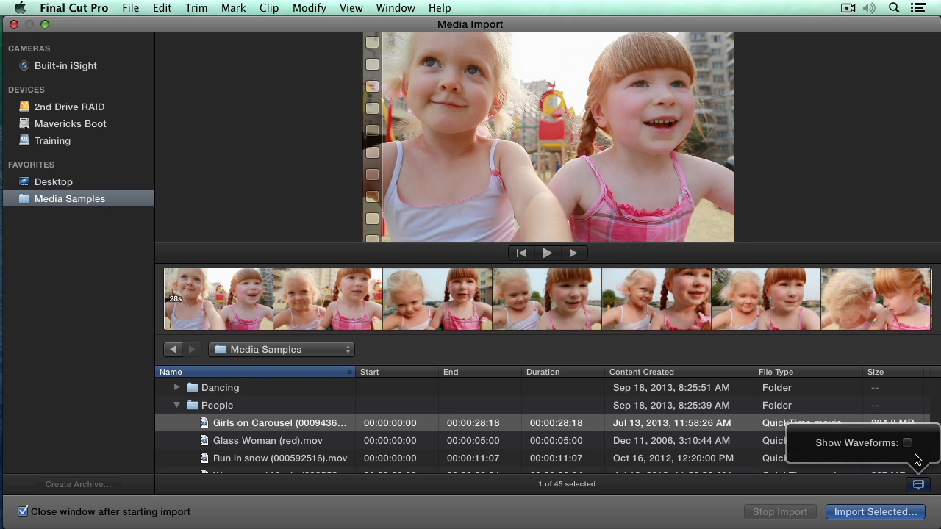
mouse_move(911, 448)
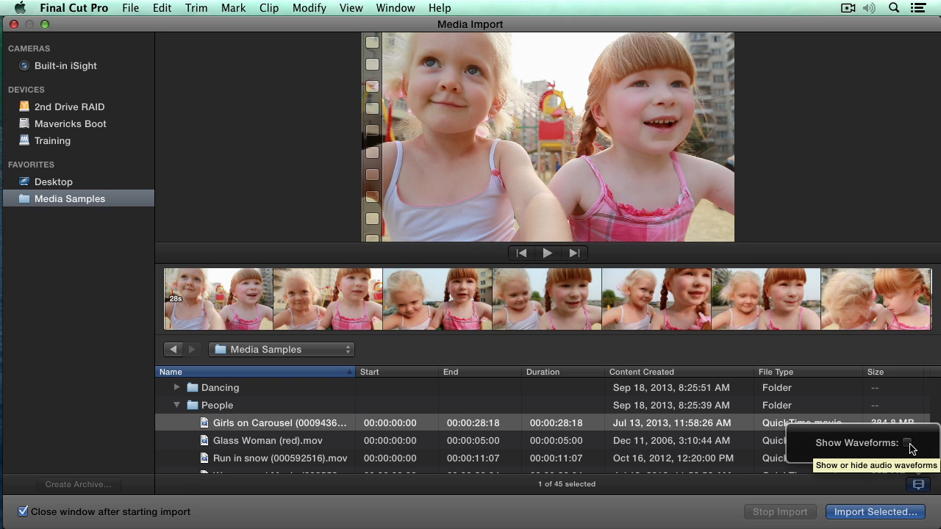
left_click(908, 443)
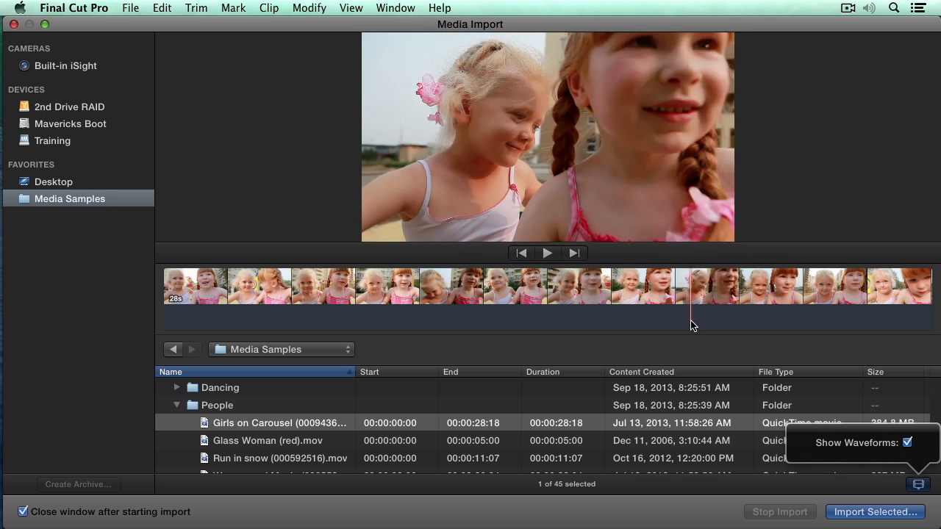
left_click(907, 443)
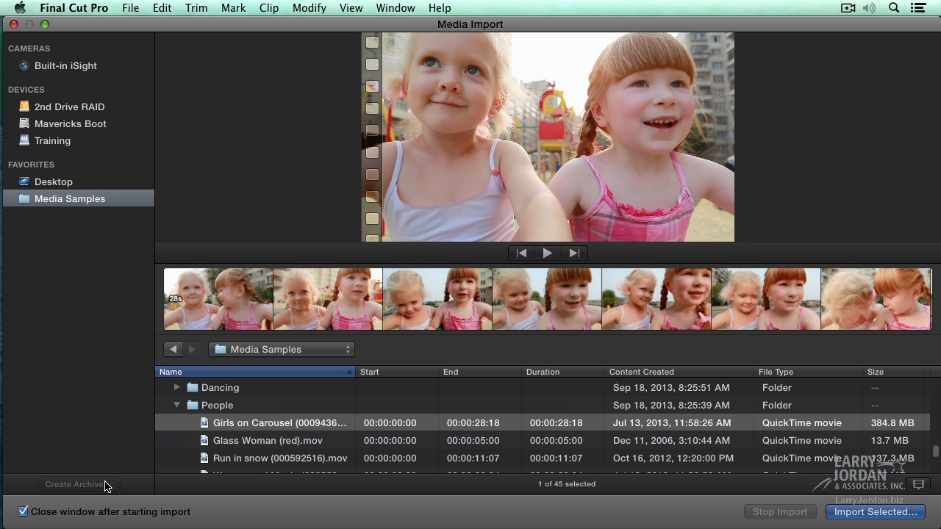
mouse_move(94, 491)
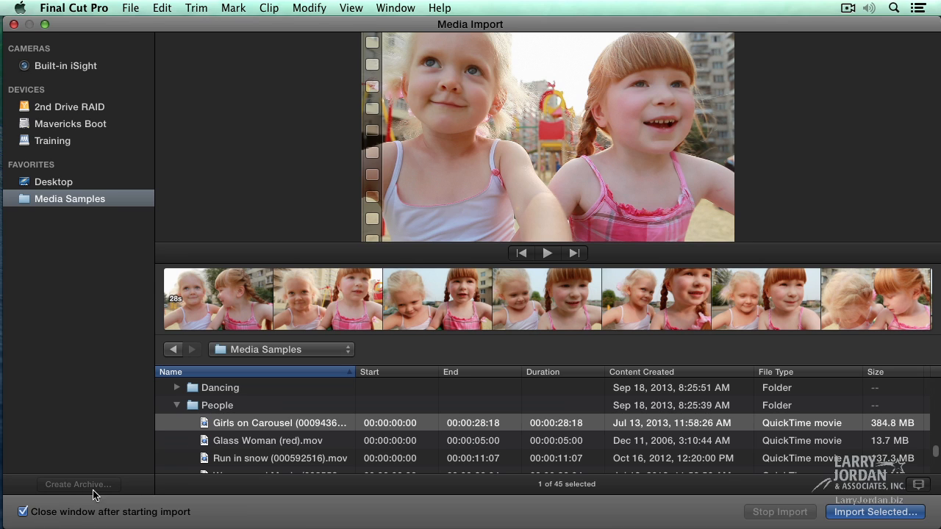
mouse_move(208, 512)
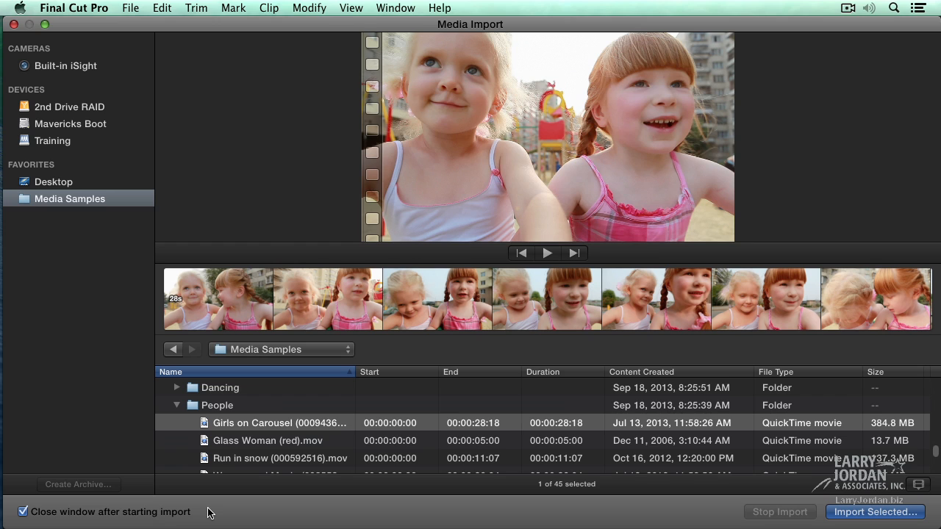
mouse_move(146, 513)
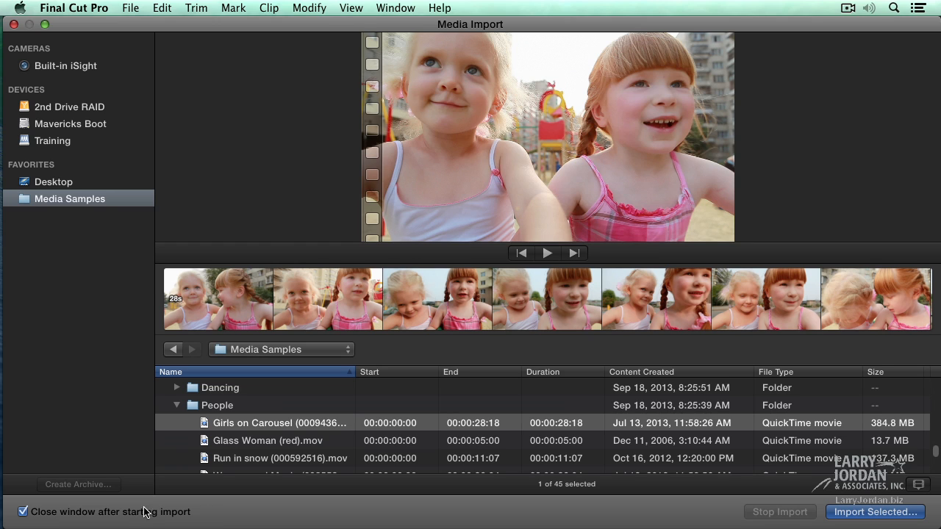
mouse_move(114, 518)
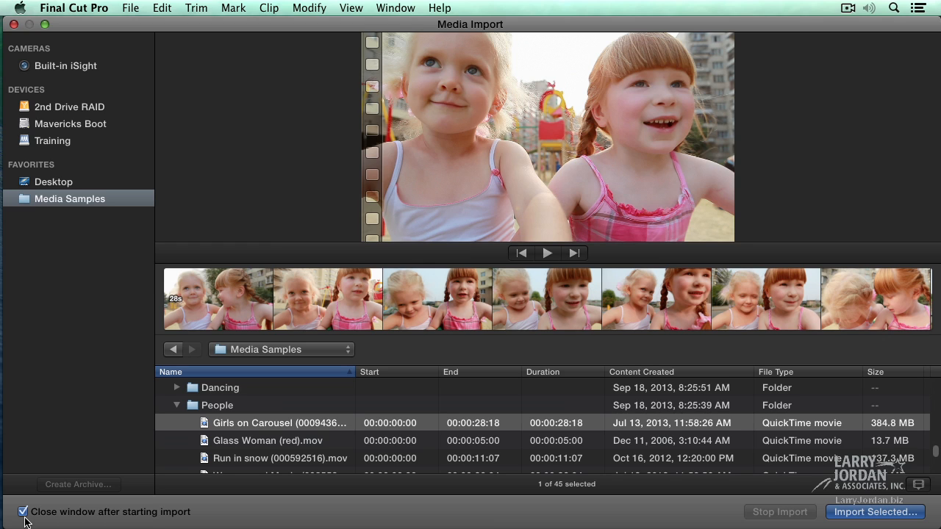
mouse_move(290, 409)
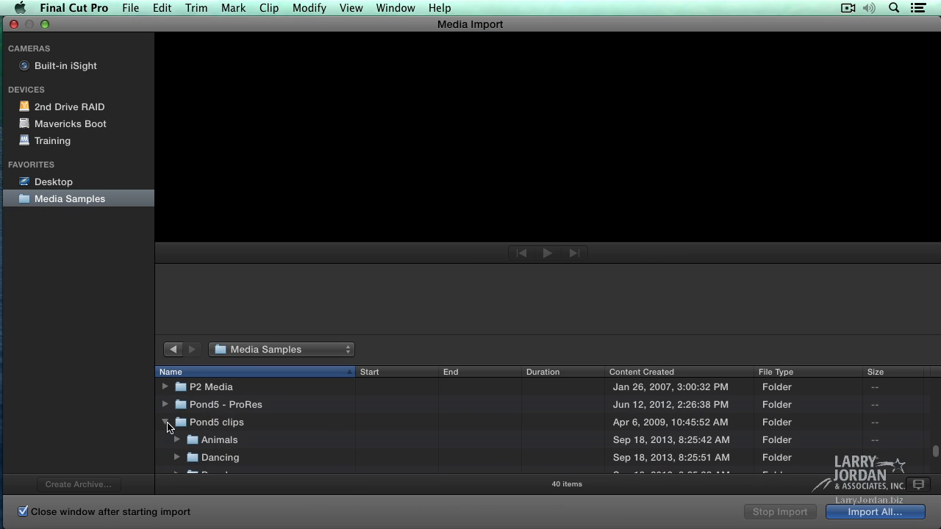
scroll("down", 3)
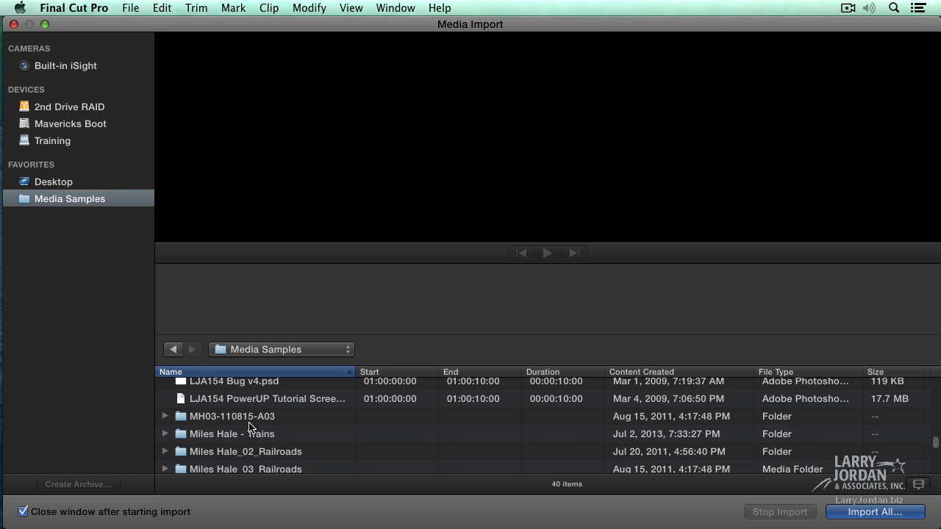
scroll("down", 3)
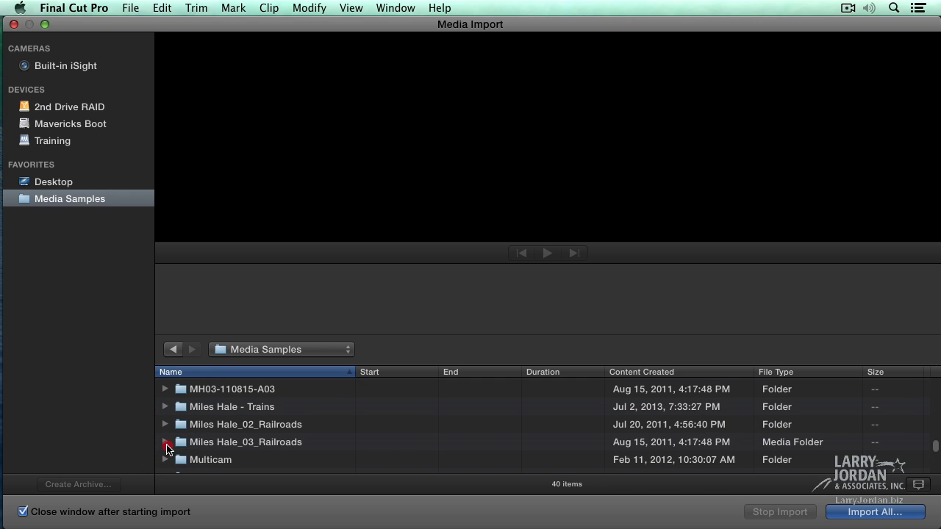
left_click(165, 442)
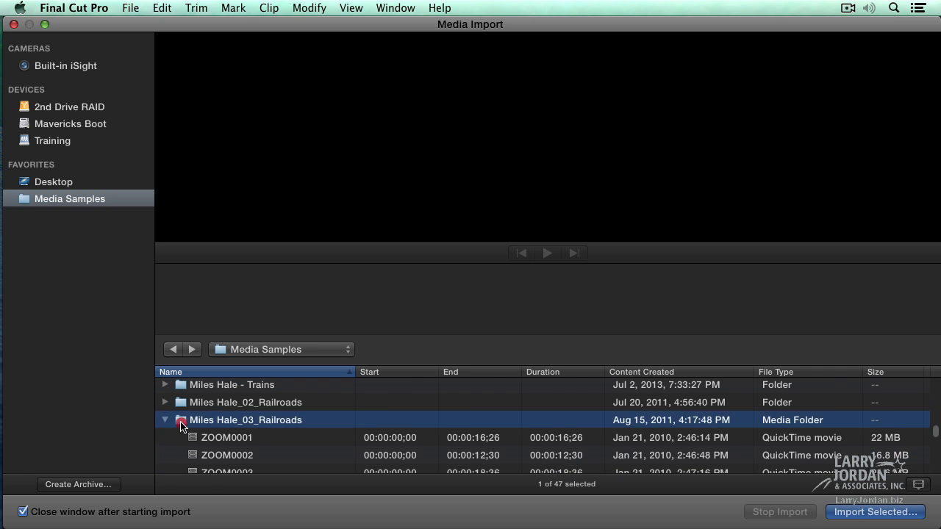
double_click(245, 420)
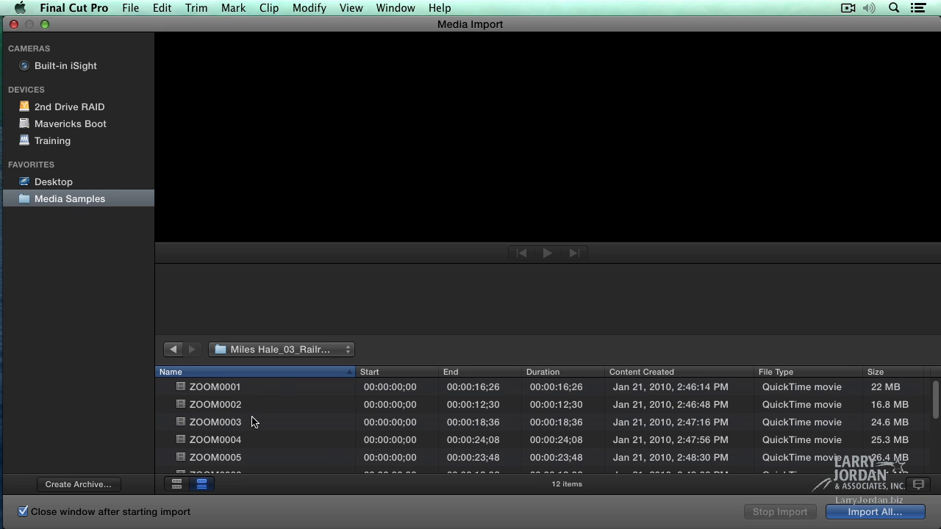
mouse_move(182, 400)
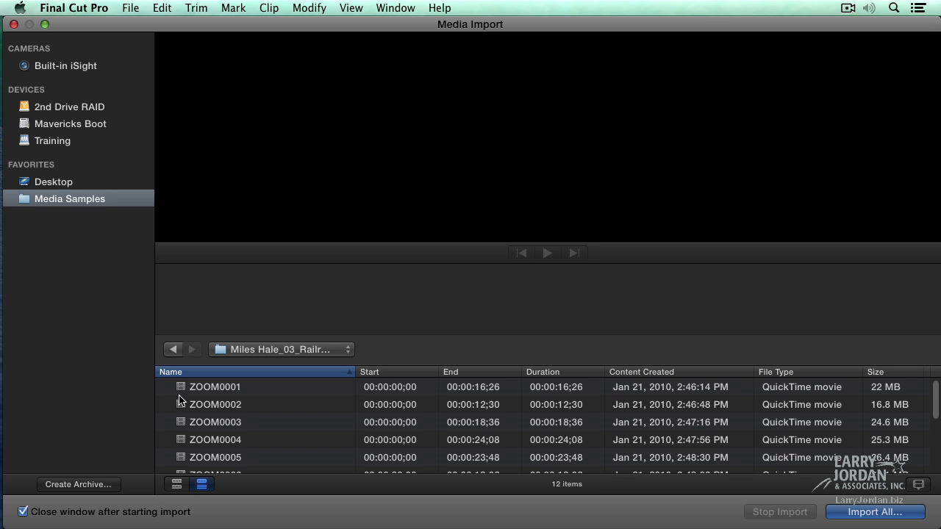
mouse_move(184, 493)
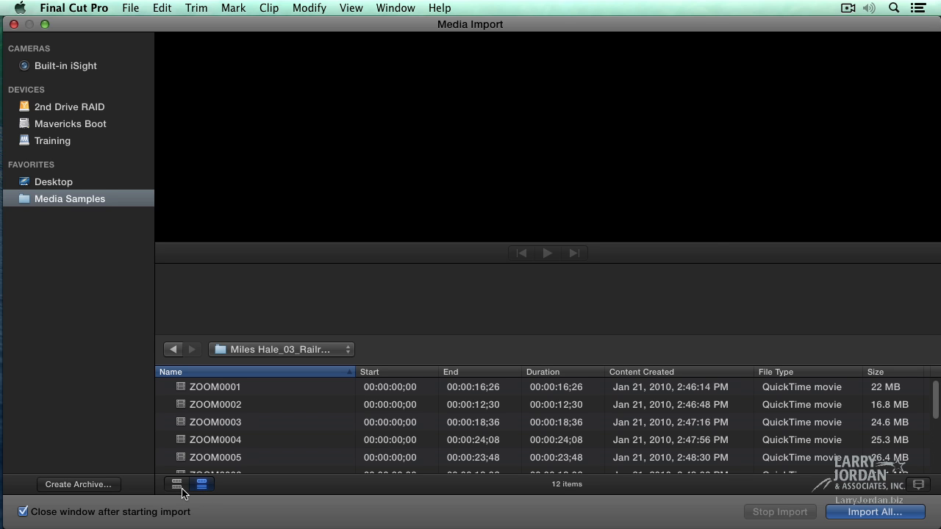
- Switch the Media Import browser to filmstrip view for the 12 railroad clips
left_click(176, 483)
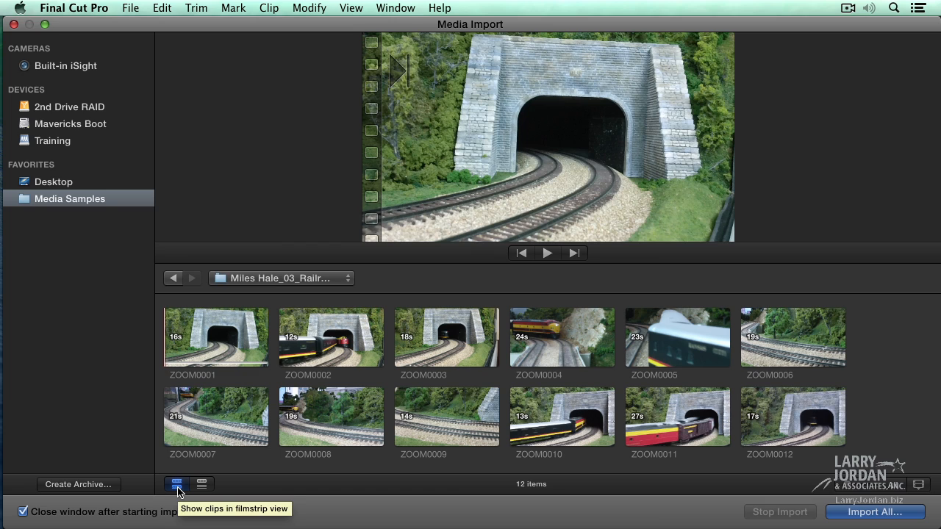
mouse_move(214, 504)
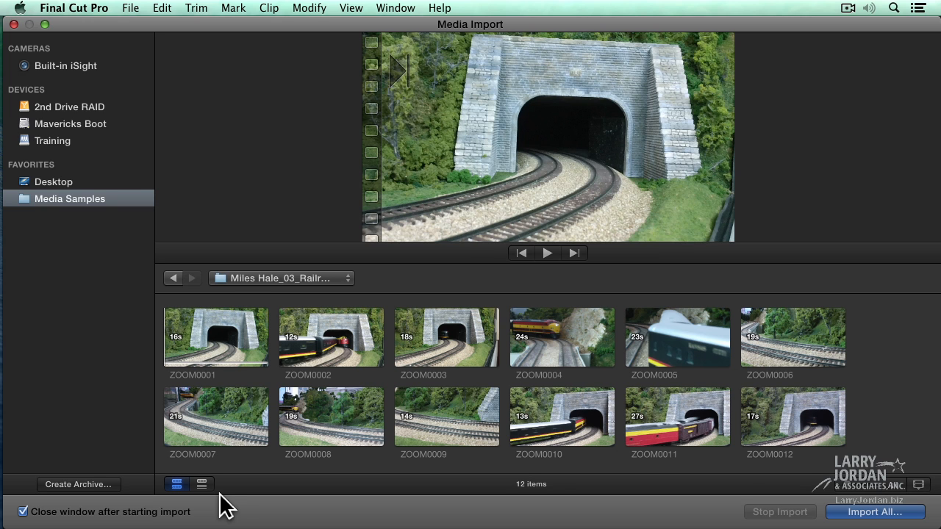
mouse_move(216, 349)
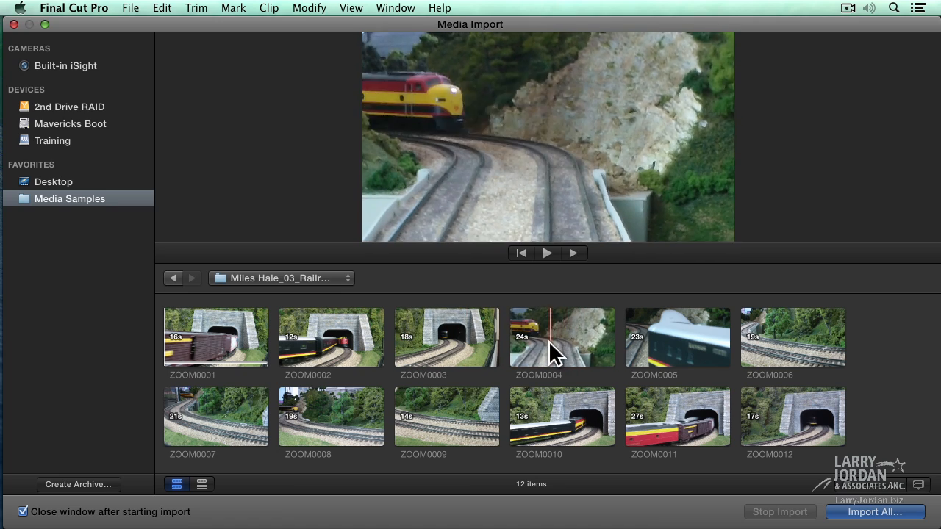
mouse_move(540, 356)
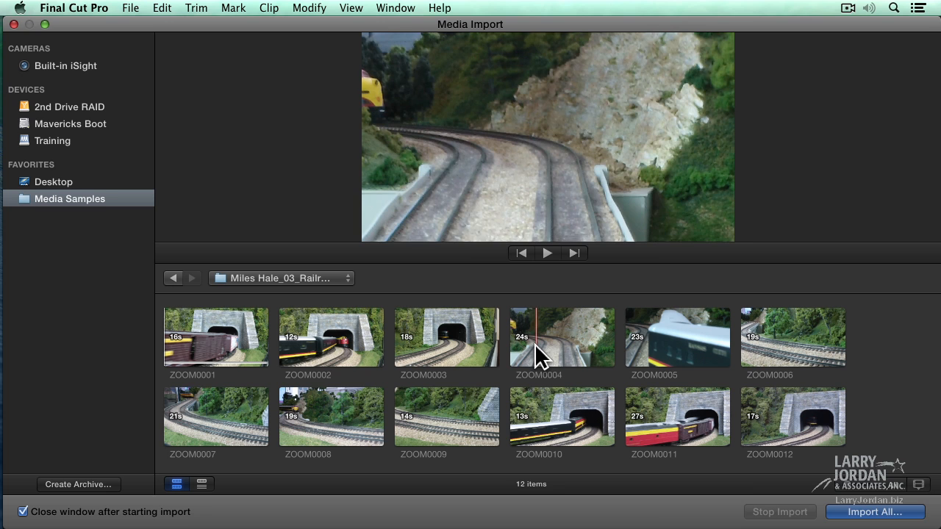
- Select ZOOM0004, then mark In/Out ranges in ZOOM0003 and ZOOM0002 (3:51)
left_click(562, 337)
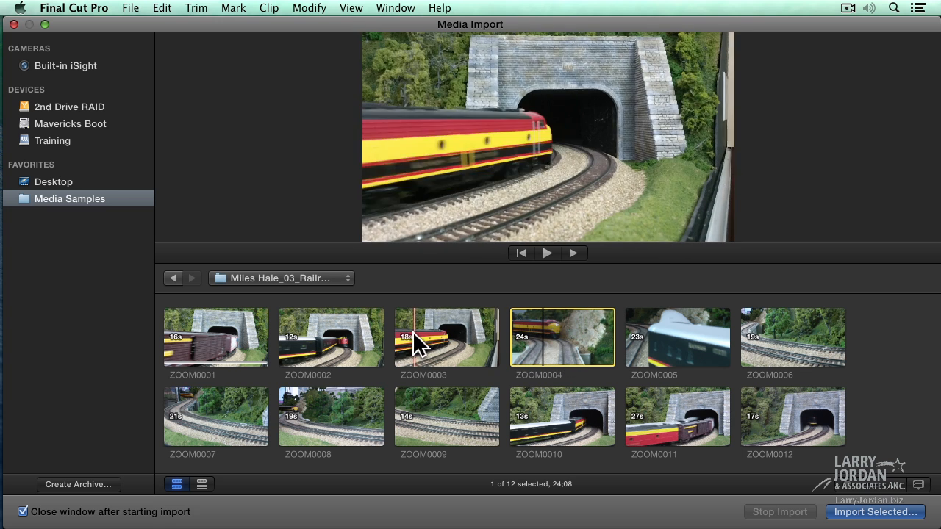
left_click(446, 338)
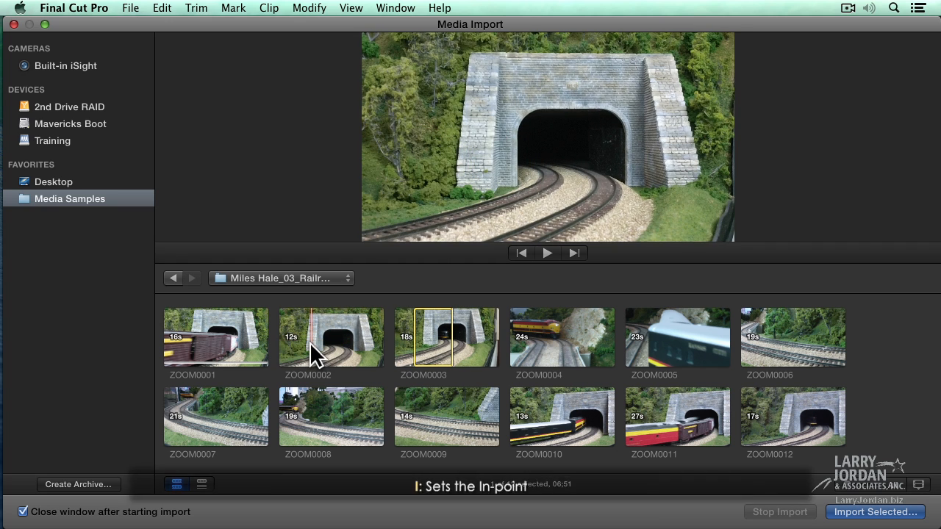
left_click(330, 338)
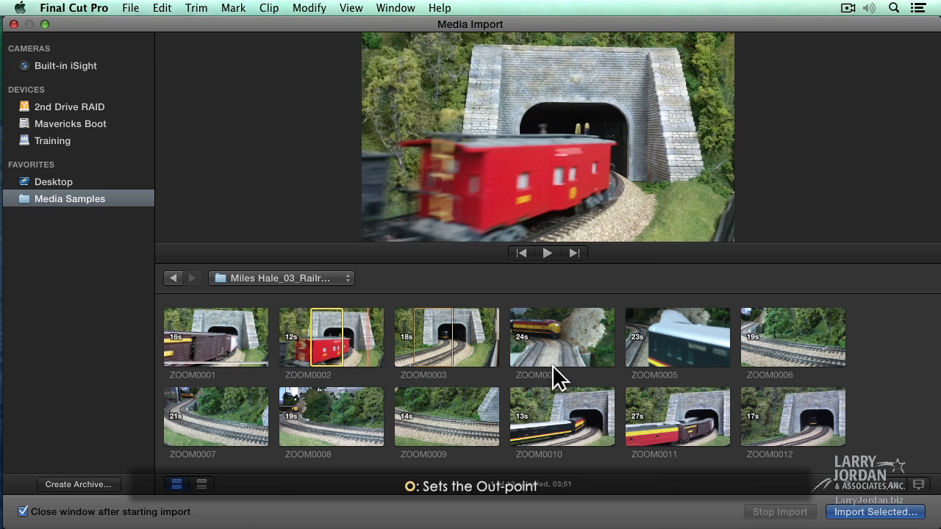
- Select the ZOOM0003 and ZOOM0002 ranges plus all of ZOOM0004, totaling 34:50
left_click(561, 337)
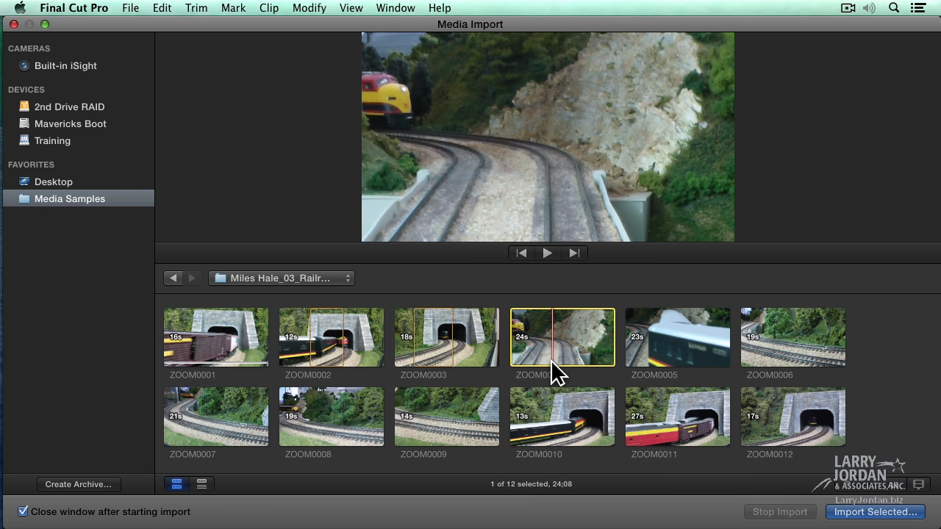
left_click(676, 337)
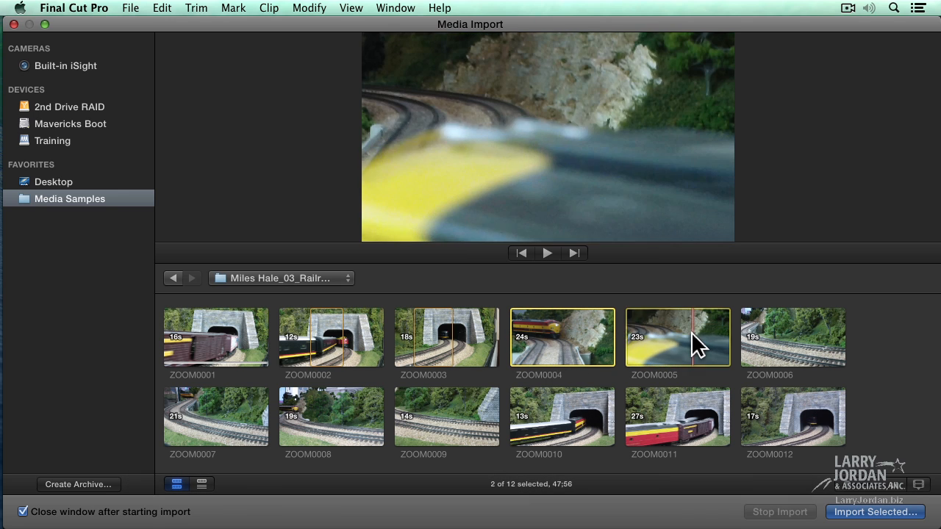
left_click(792, 337)
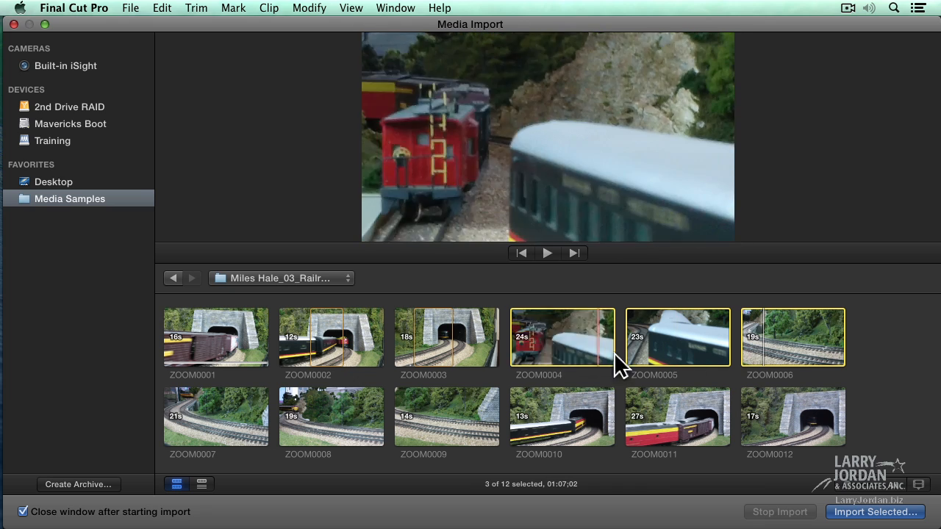
mouse_move(500, 356)
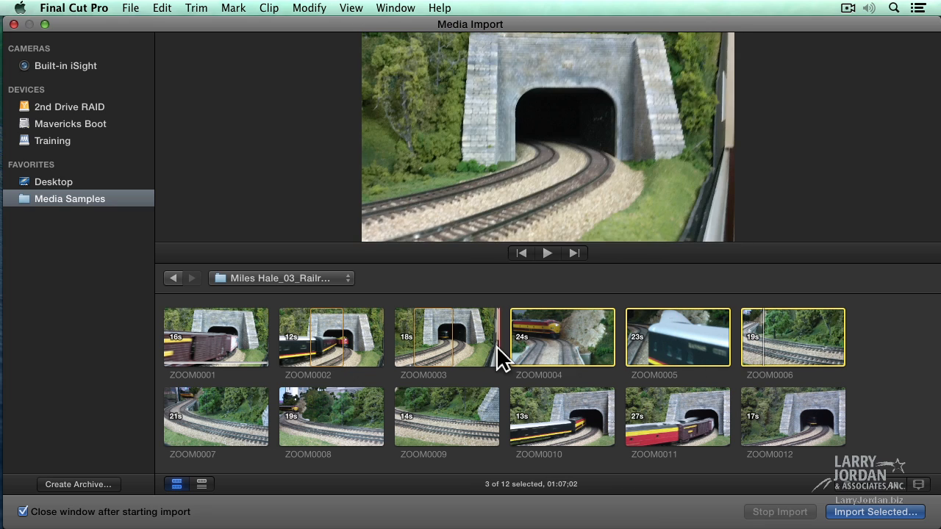
left_click(447, 337)
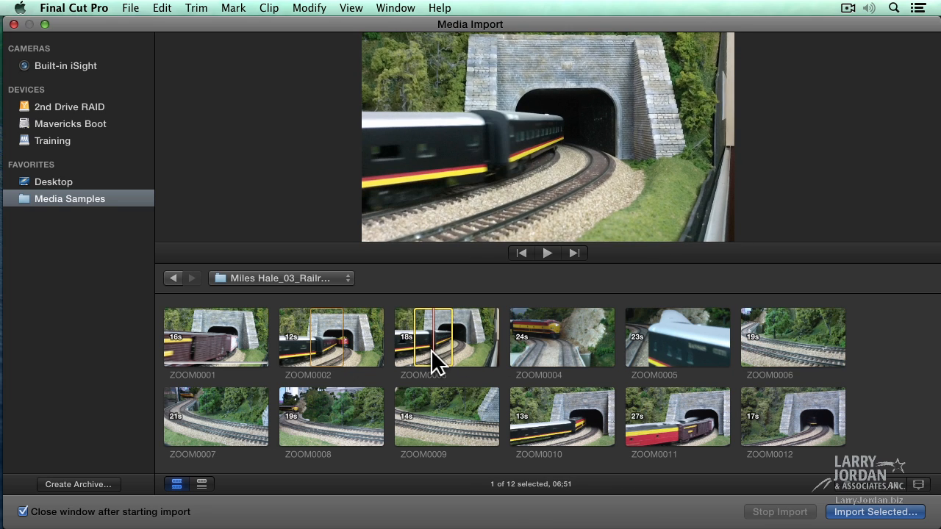
left_click(331, 338)
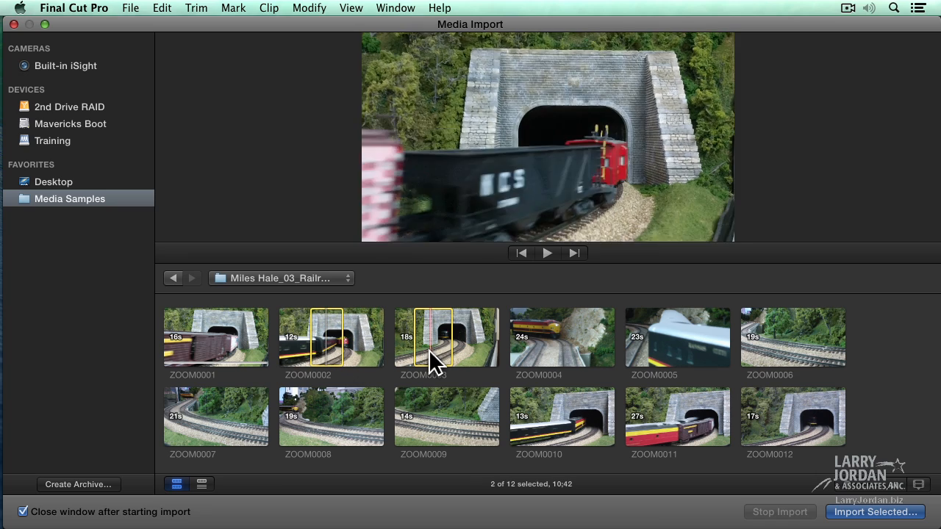
left_click(562, 338)
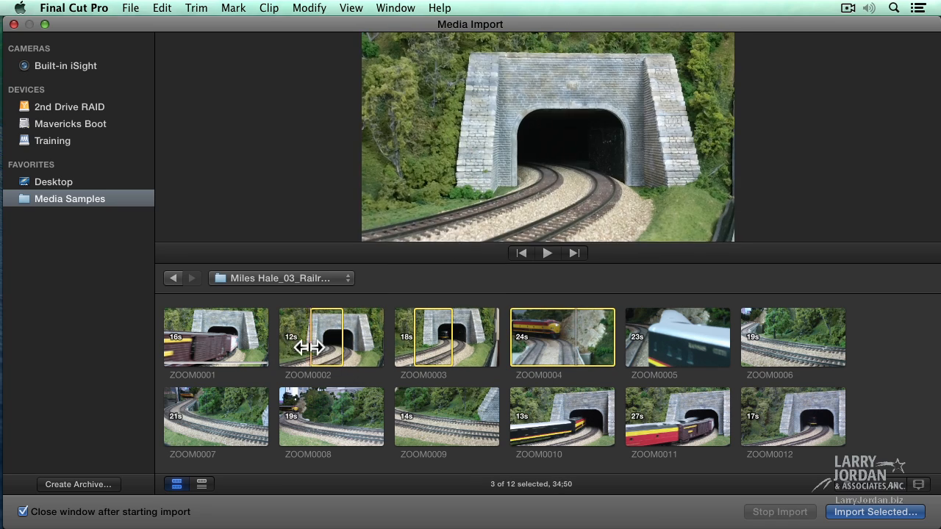
mouse_move(539, 357)
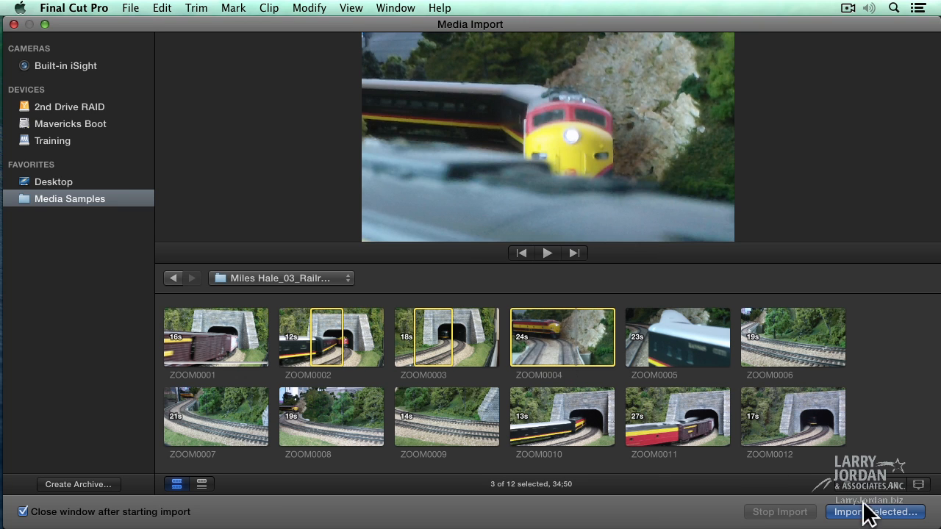
- Set the import destination for the selected clips to Model Trains' Finished Work event
left_click(873, 512)
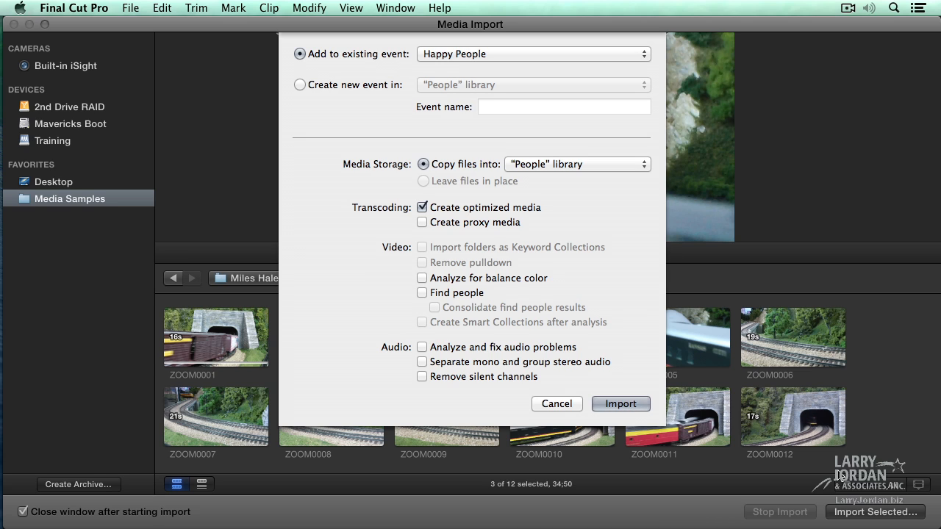
mouse_move(739, 384)
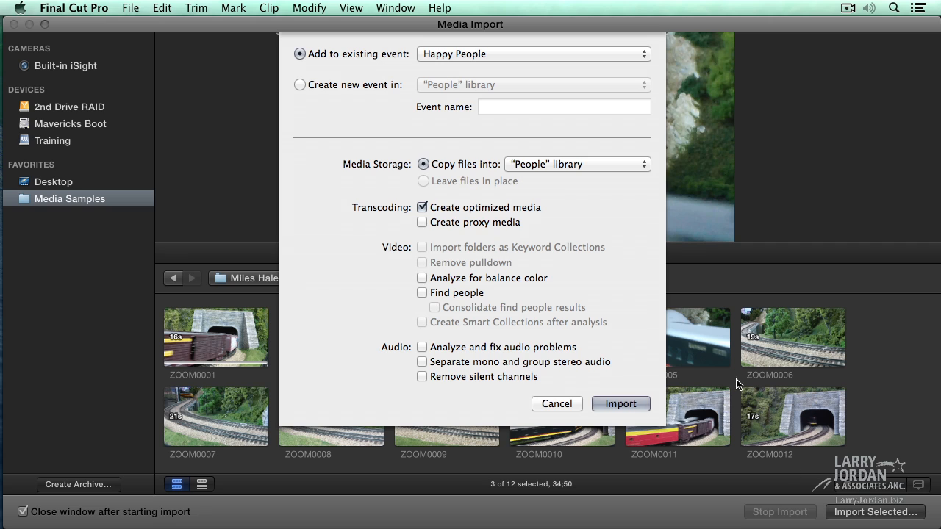
mouse_move(458, 54)
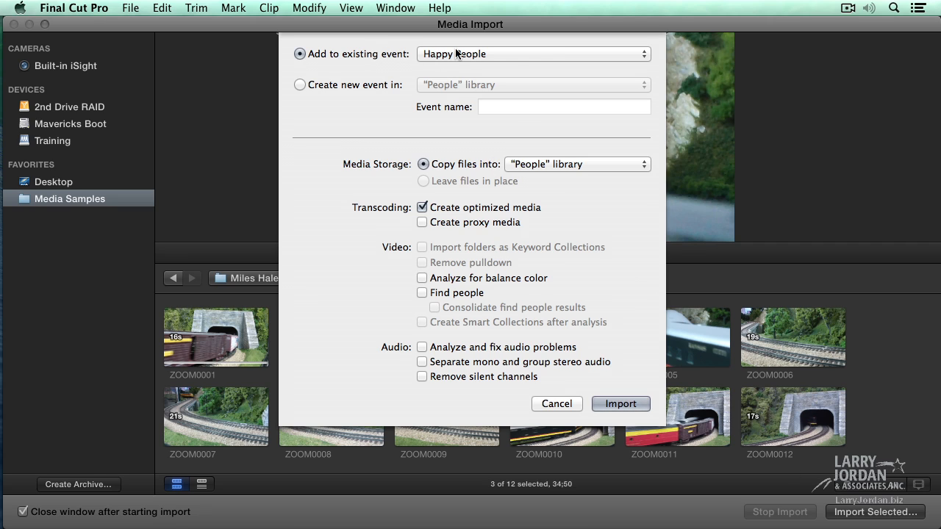
left_click(533, 53)
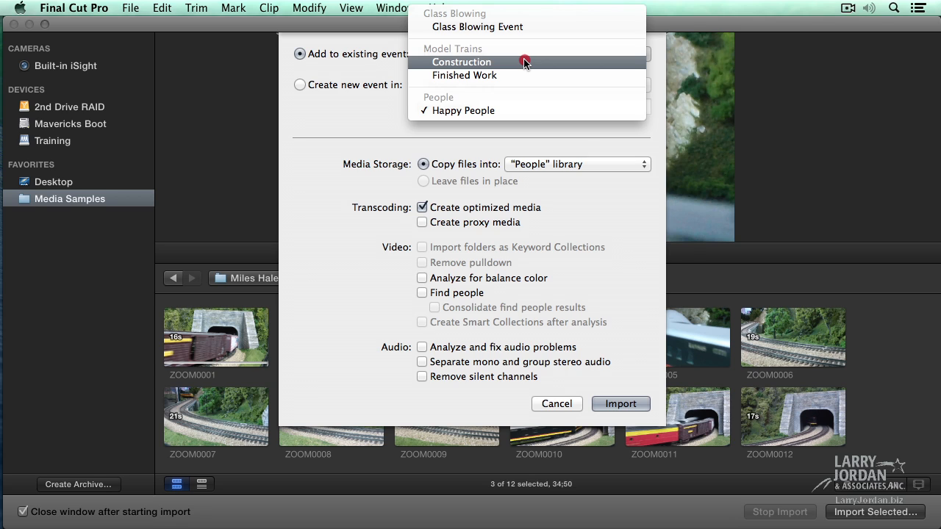
mouse_move(527, 74)
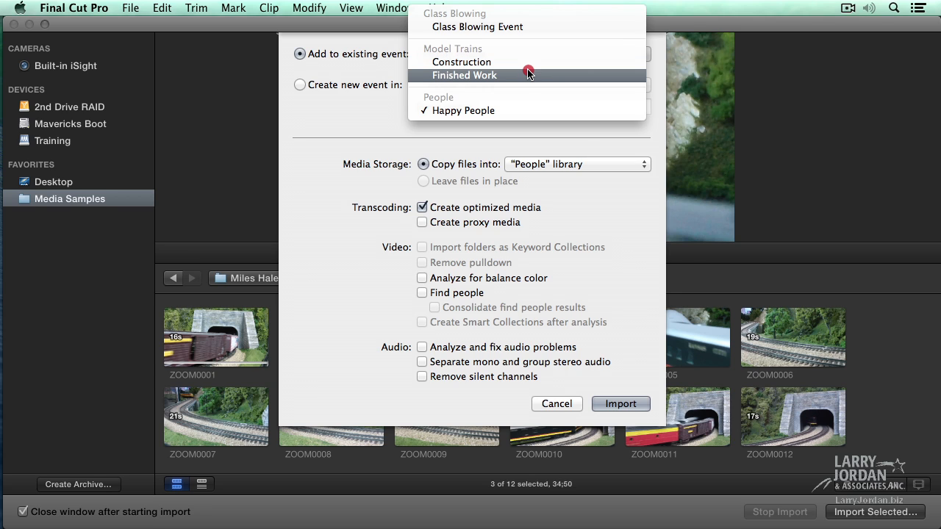
left_click(464, 75)
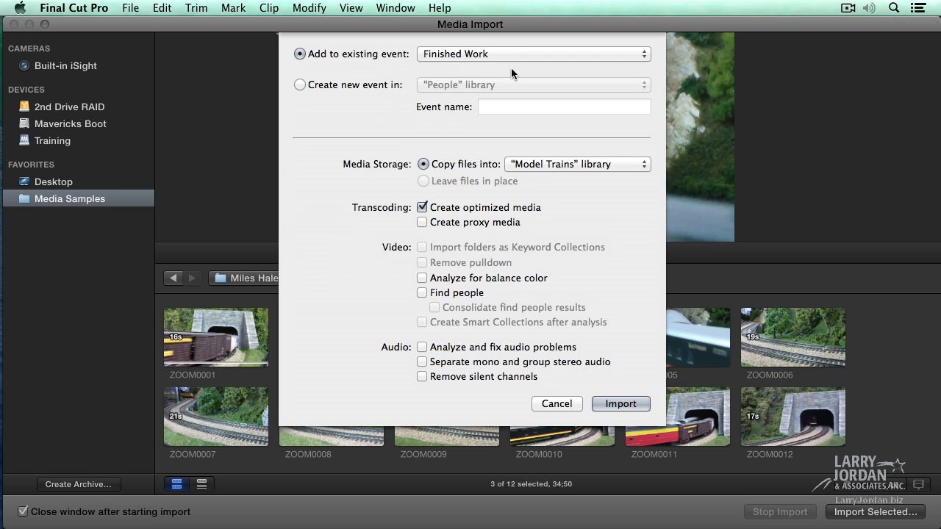
mouse_move(483, 61)
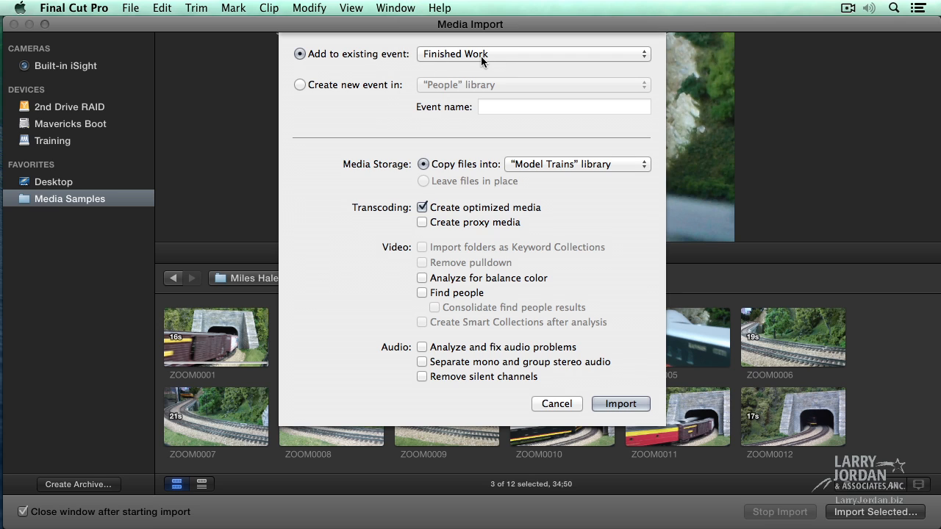
mouse_move(551, 208)
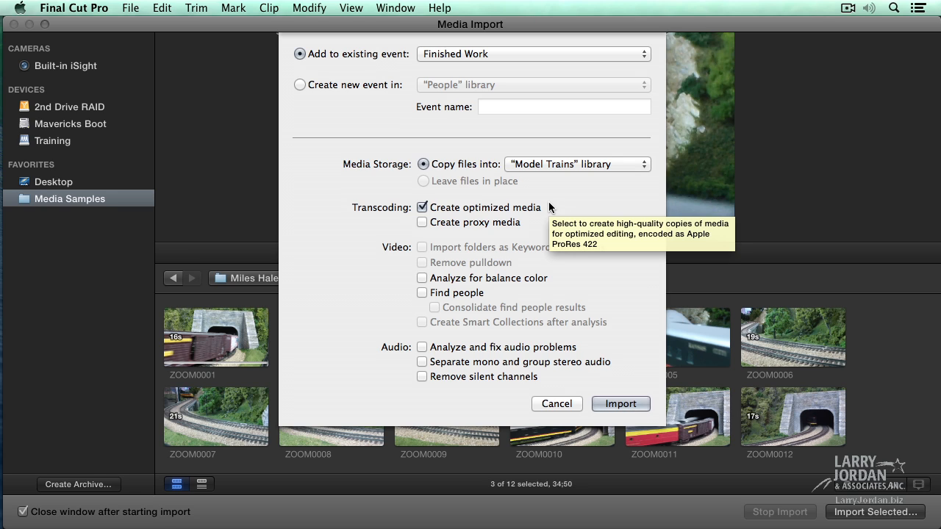
mouse_move(611, 184)
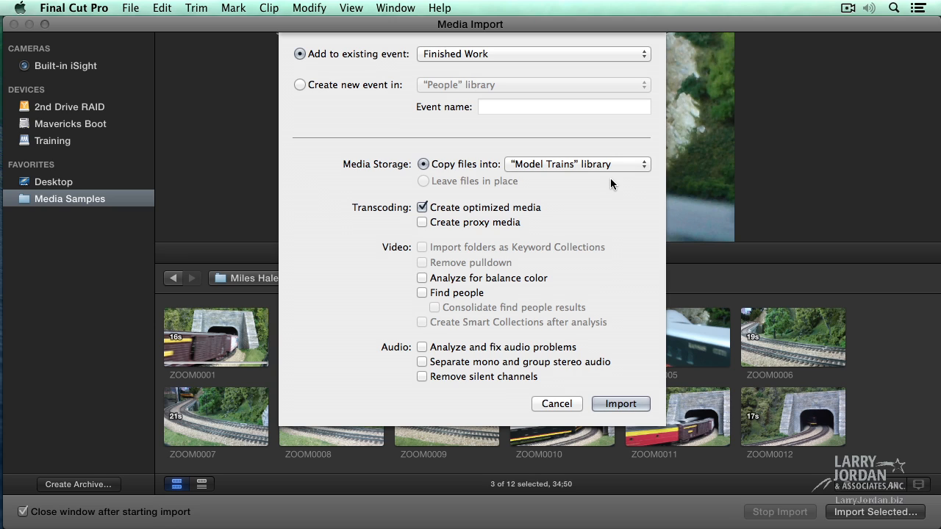
mouse_move(443, 177)
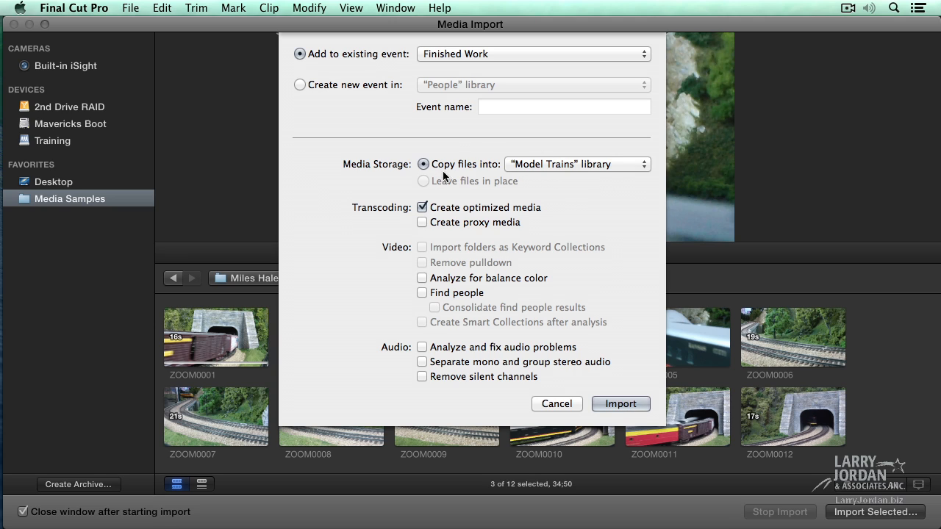
mouse_move(470, 170)
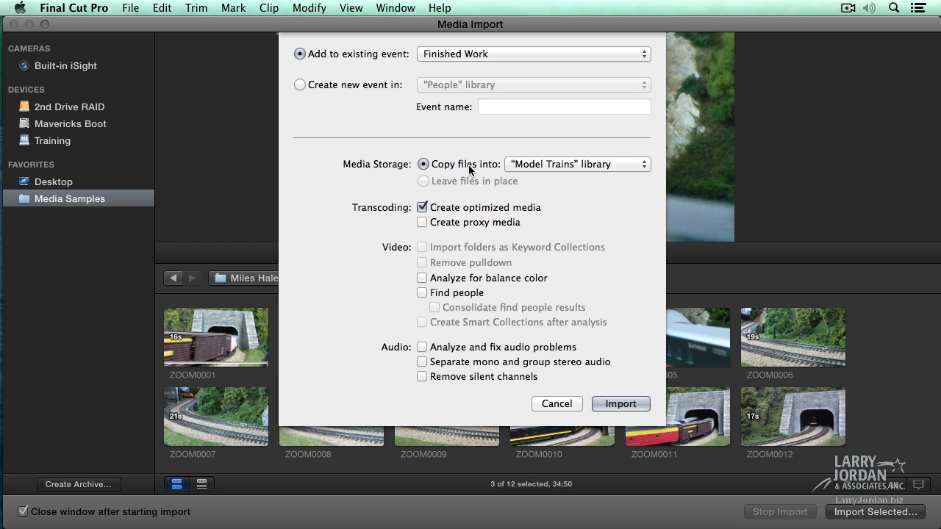
mouse_move(443, 175)
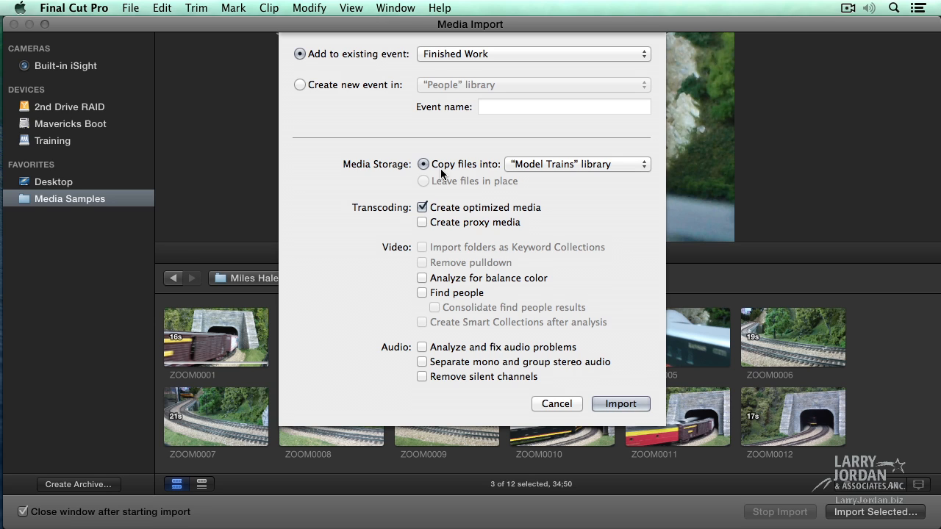
mouse_move(438, 194)
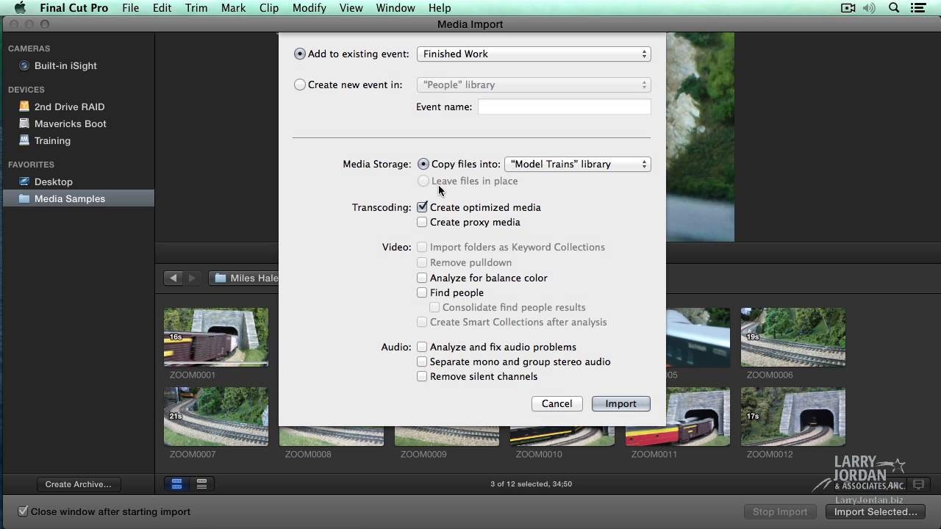
mouse_move(582, 178)
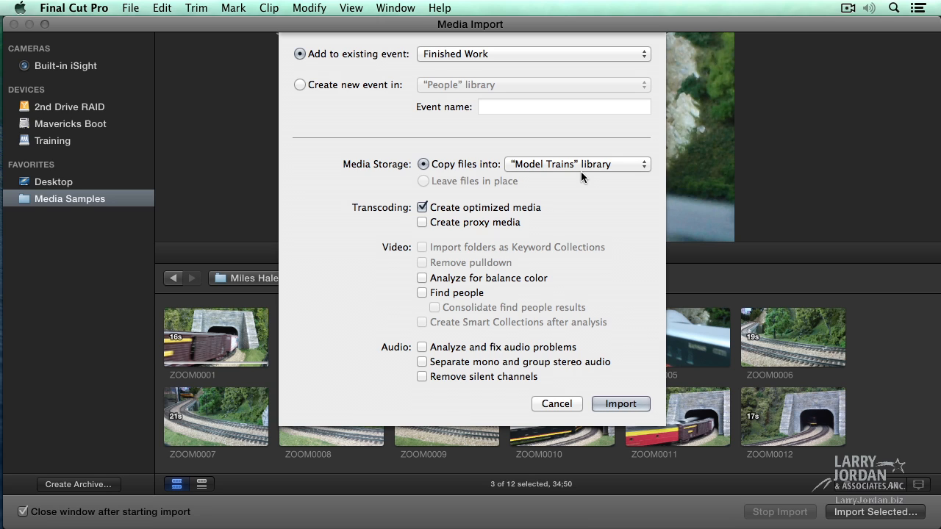
mouse_move(536, 222)
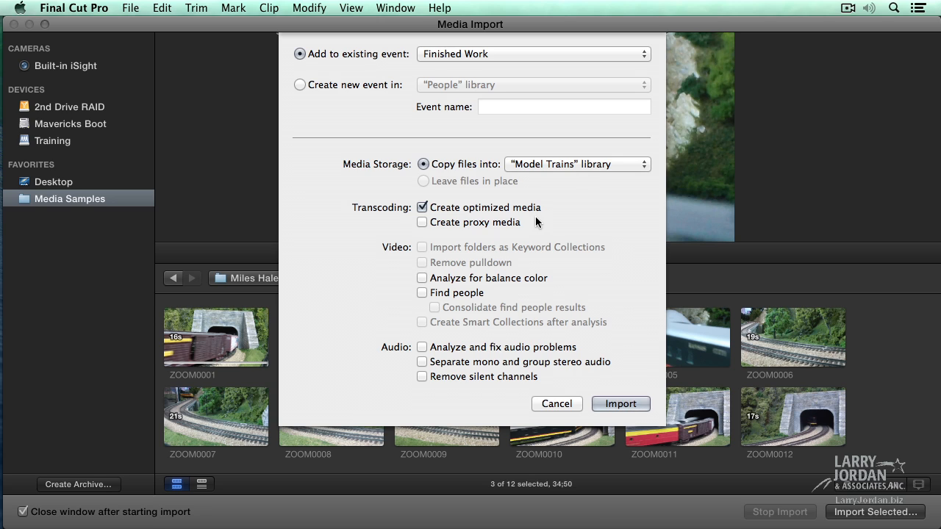
mouse_move(525, 213)
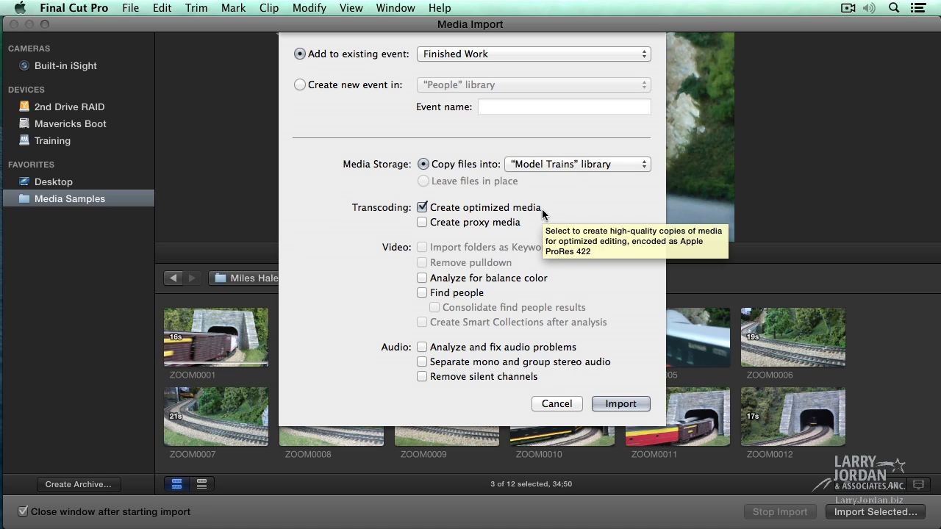
mouse_move(554, 214)
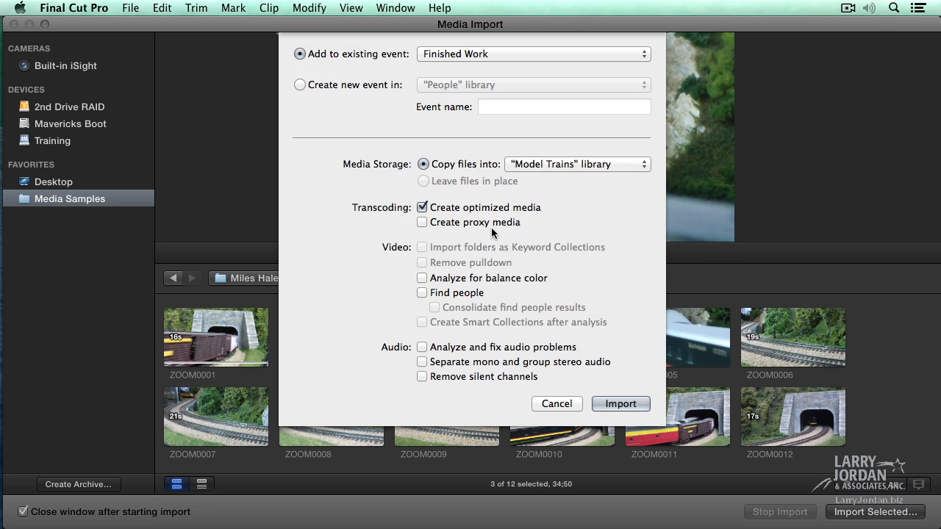
mouse_move(508, 233)
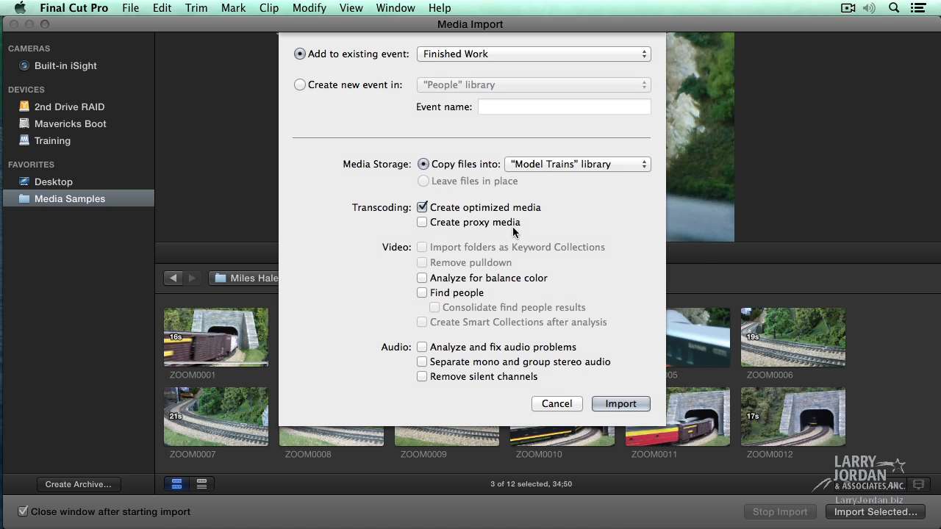
mouse_move(478, 310)
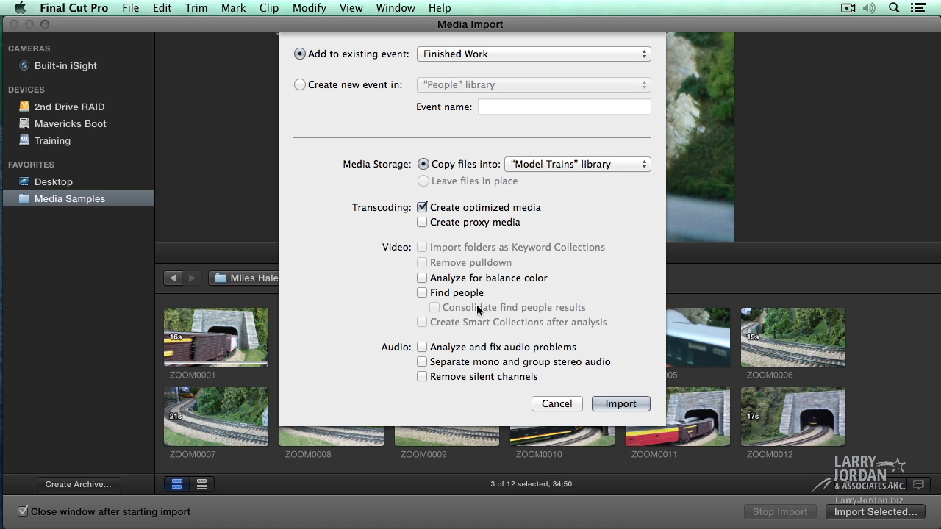
mouse_move(426, 349)
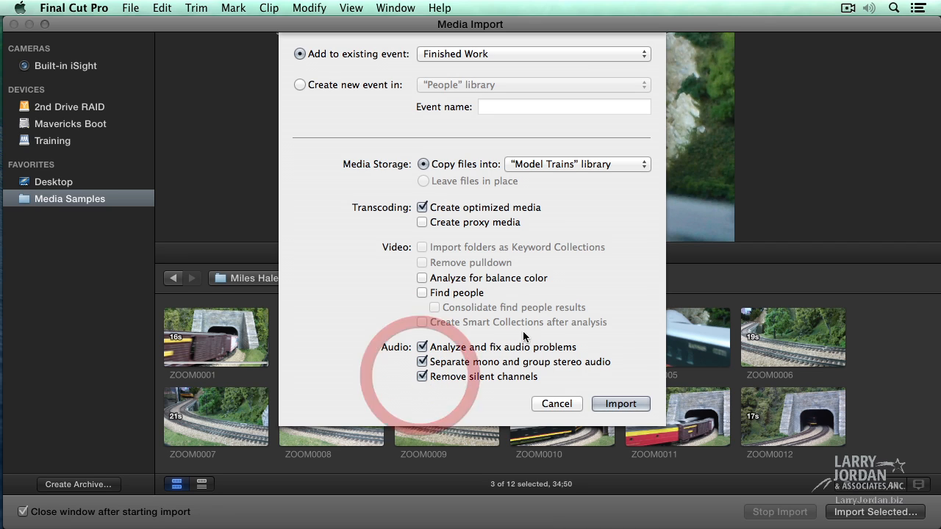
mouse_move(620, 332)
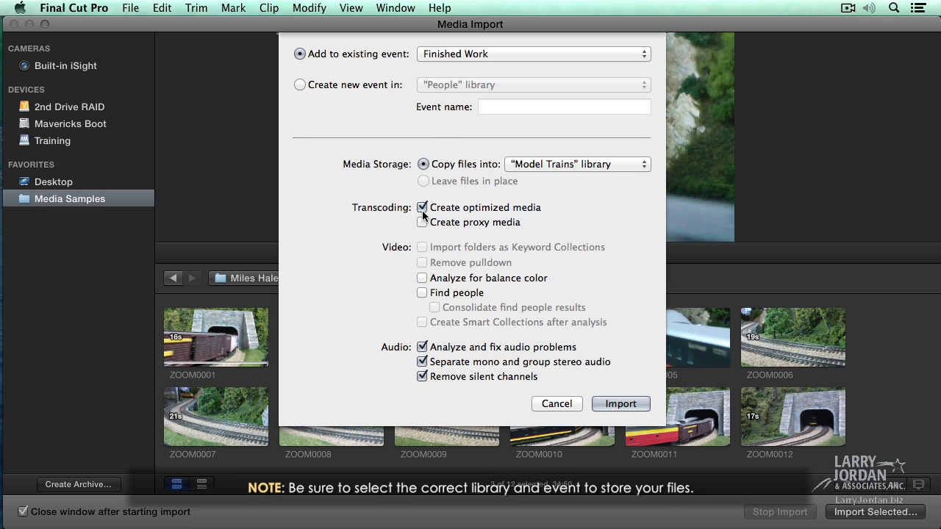
mouse_move(433, 285)
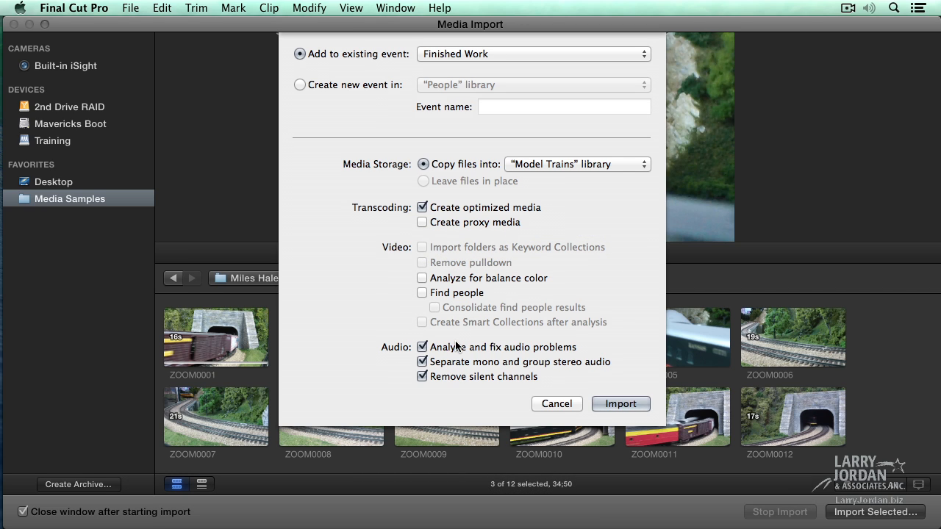
mouse_move(635, 340)
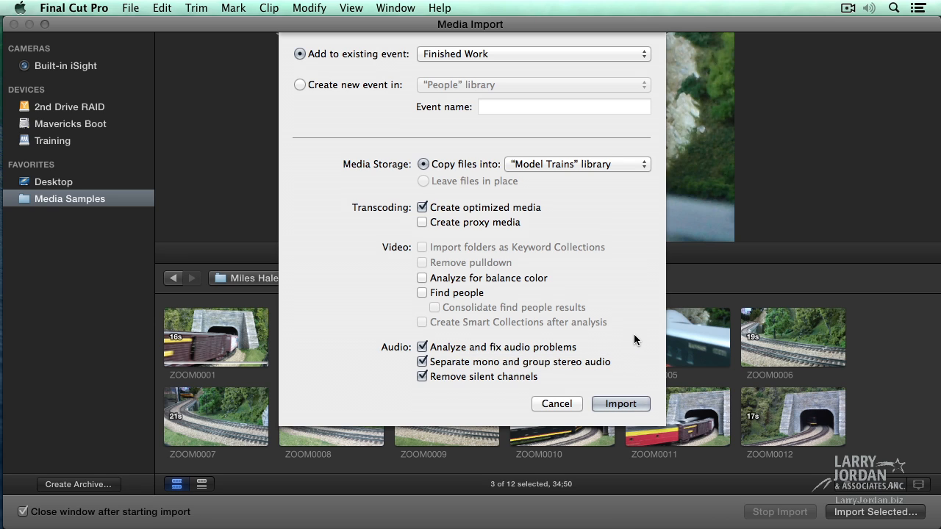
mouse_move(591, 428)
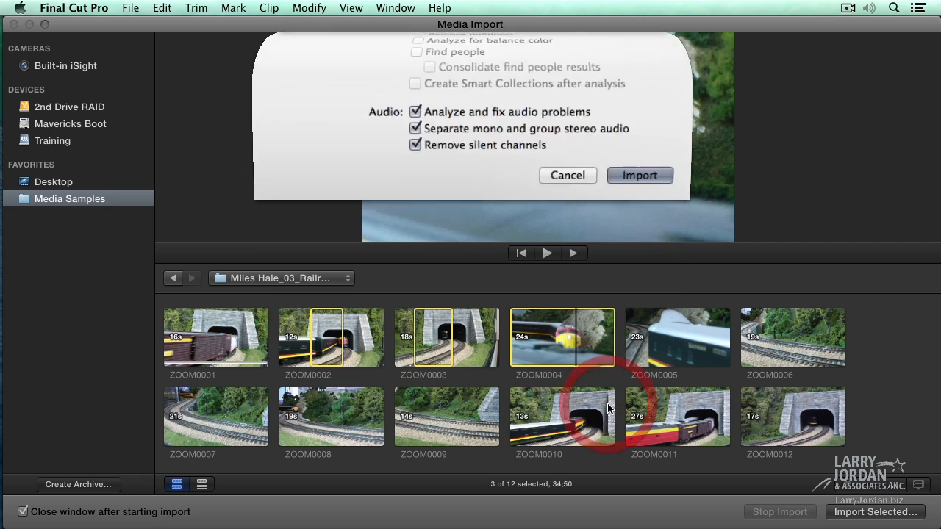
- Import the three train clips into the Finished Work event
left_click(639, 175)
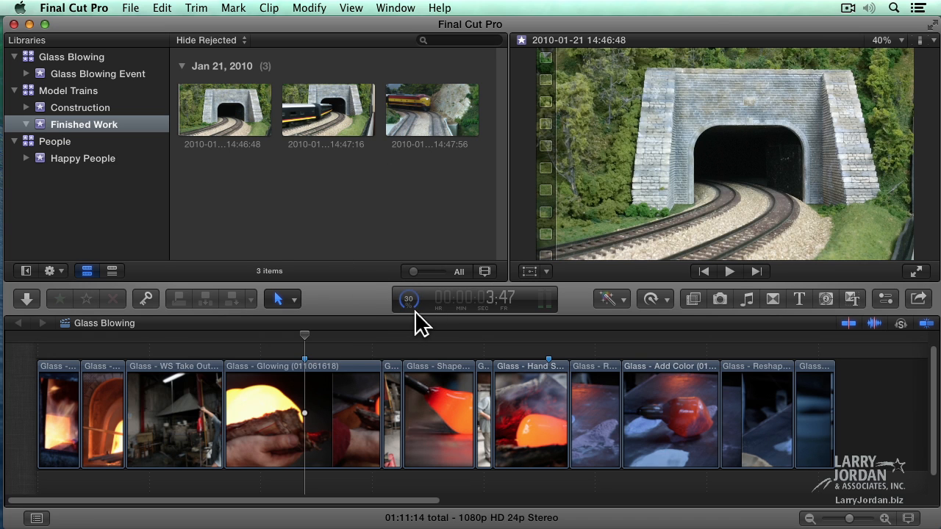
- Monitor Background Tasks until transcoding and analysis reach 100%, then close the window
left_click(408, 298)
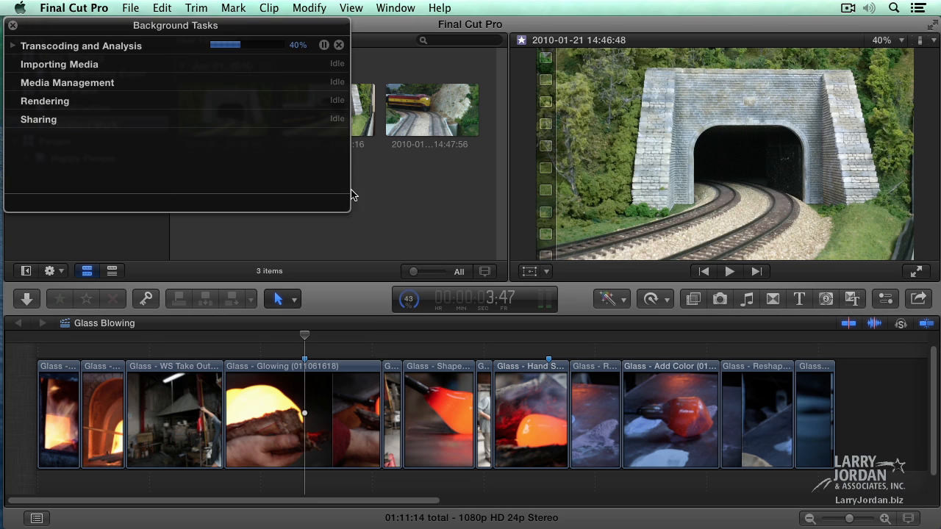
left_click_drag(175, 25, 283, 91)
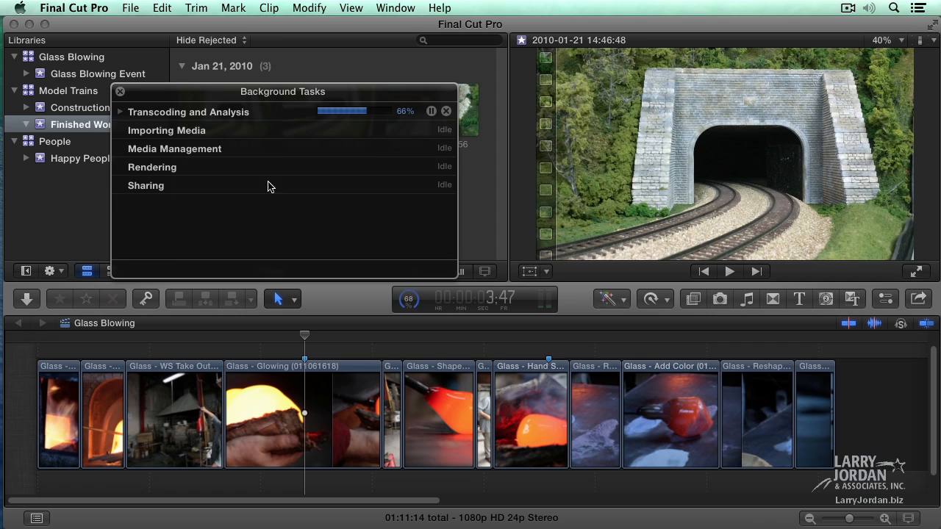
mouse_move(254, 209)
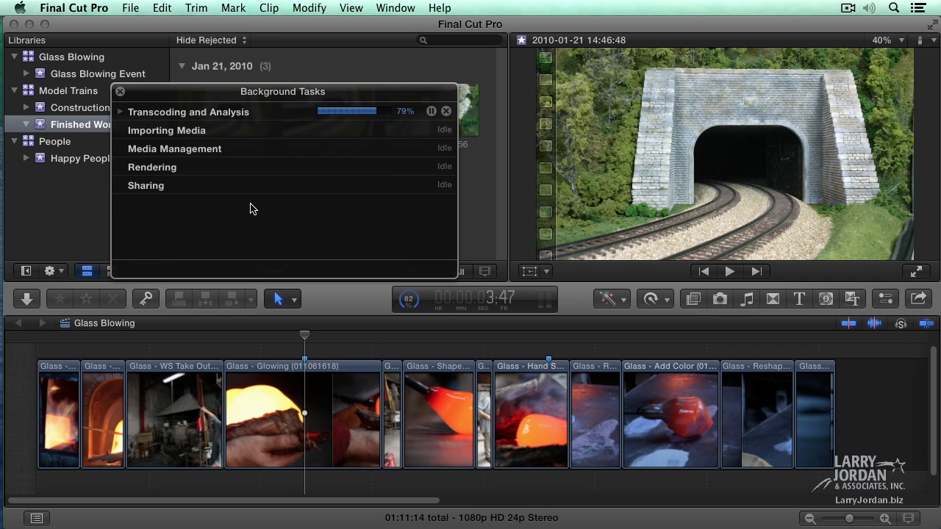
left_click(119, 91)
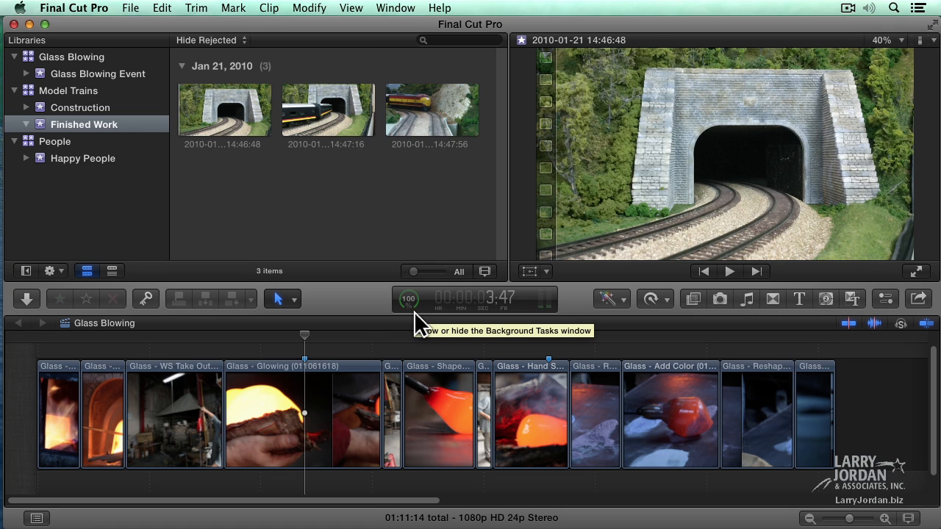
mouse_move(421, 324)
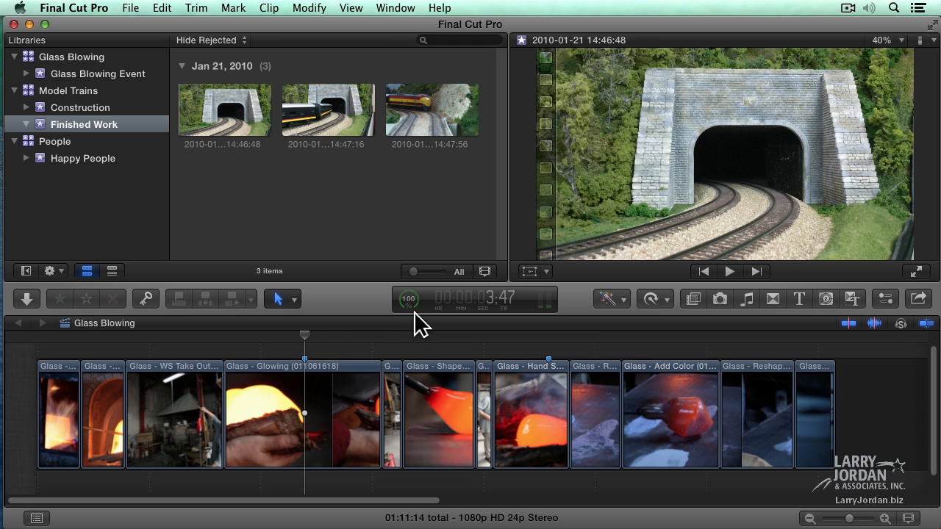